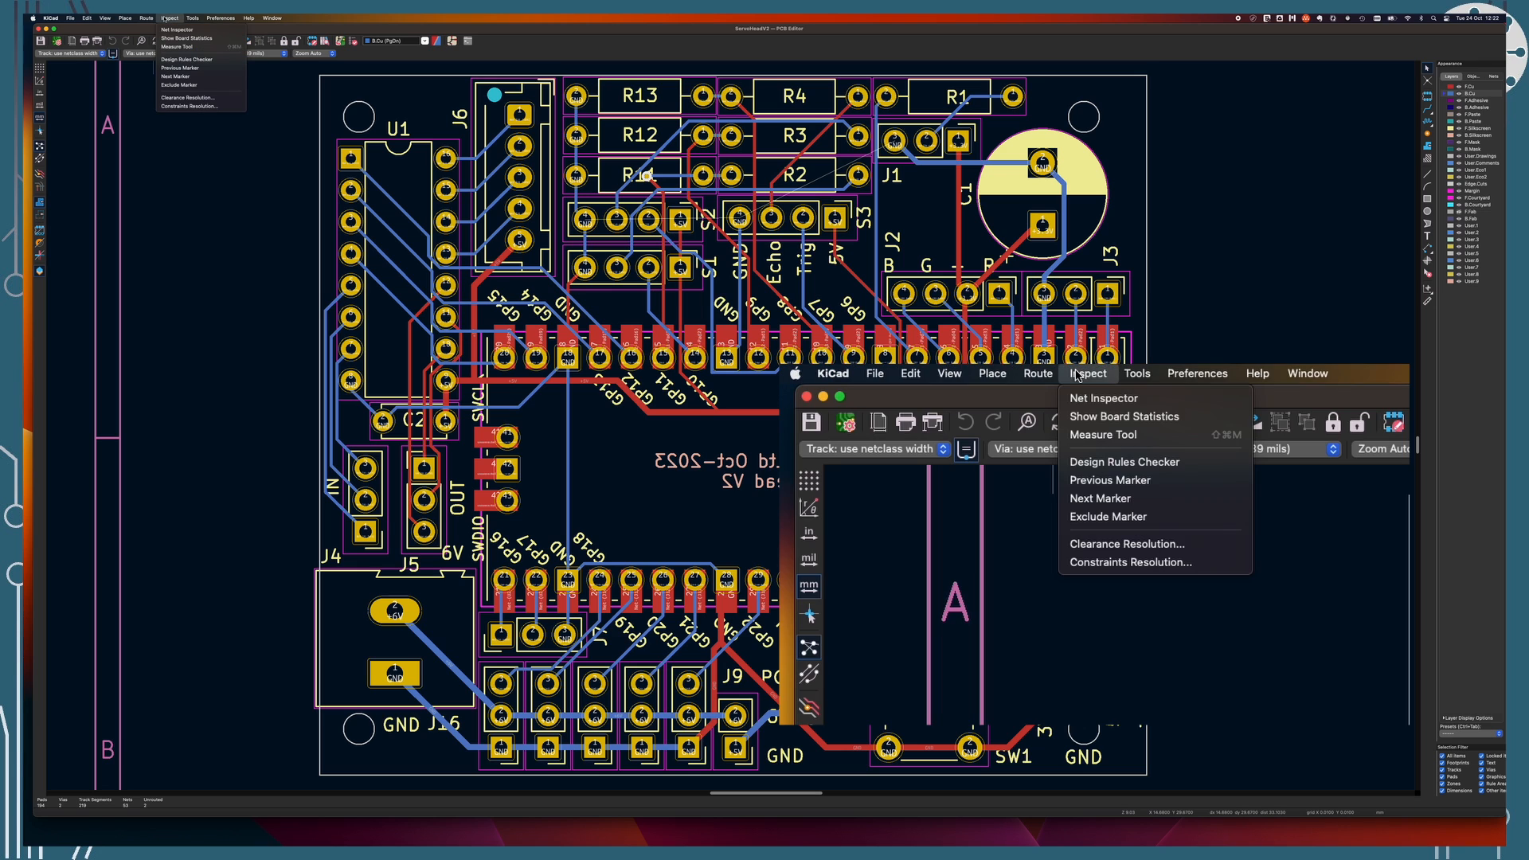
mouse_move(1145, 468)
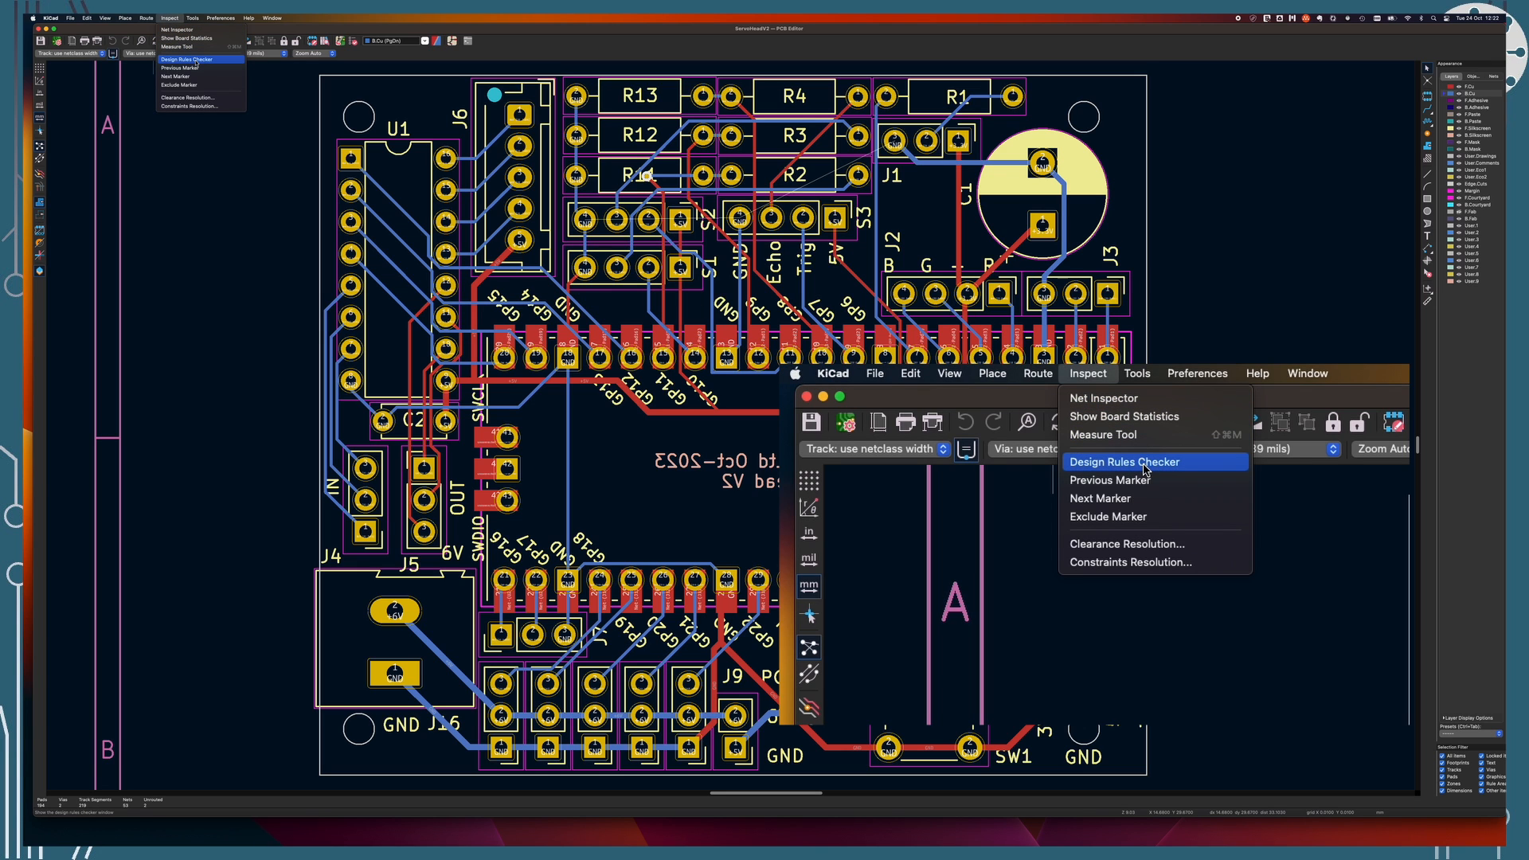
Run a DRC on the board and inspect the two silkscreen clipping warnings
click(1124, 462)
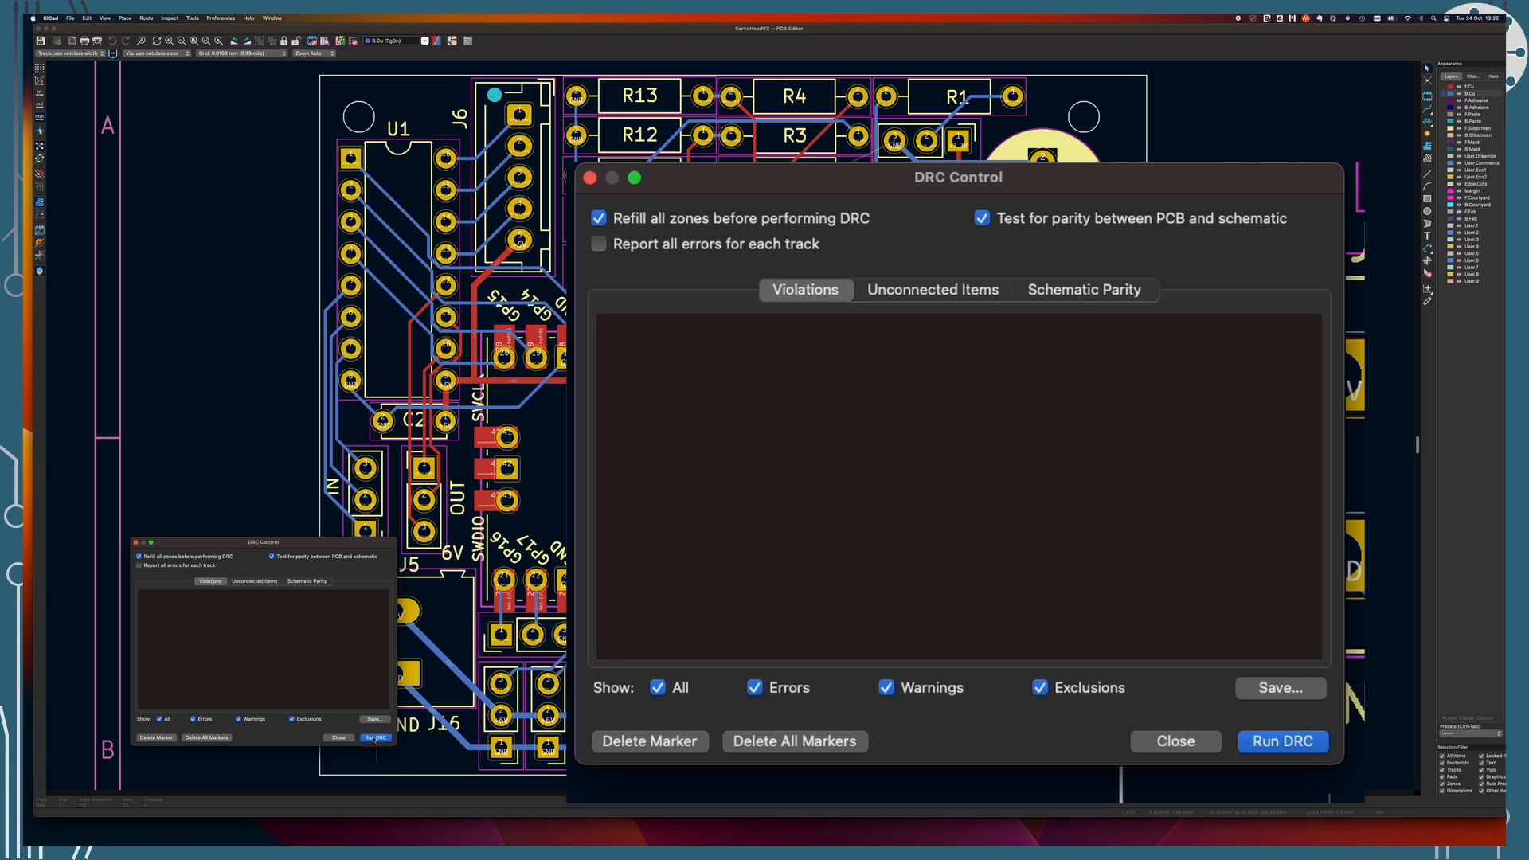
click(1282, 740)
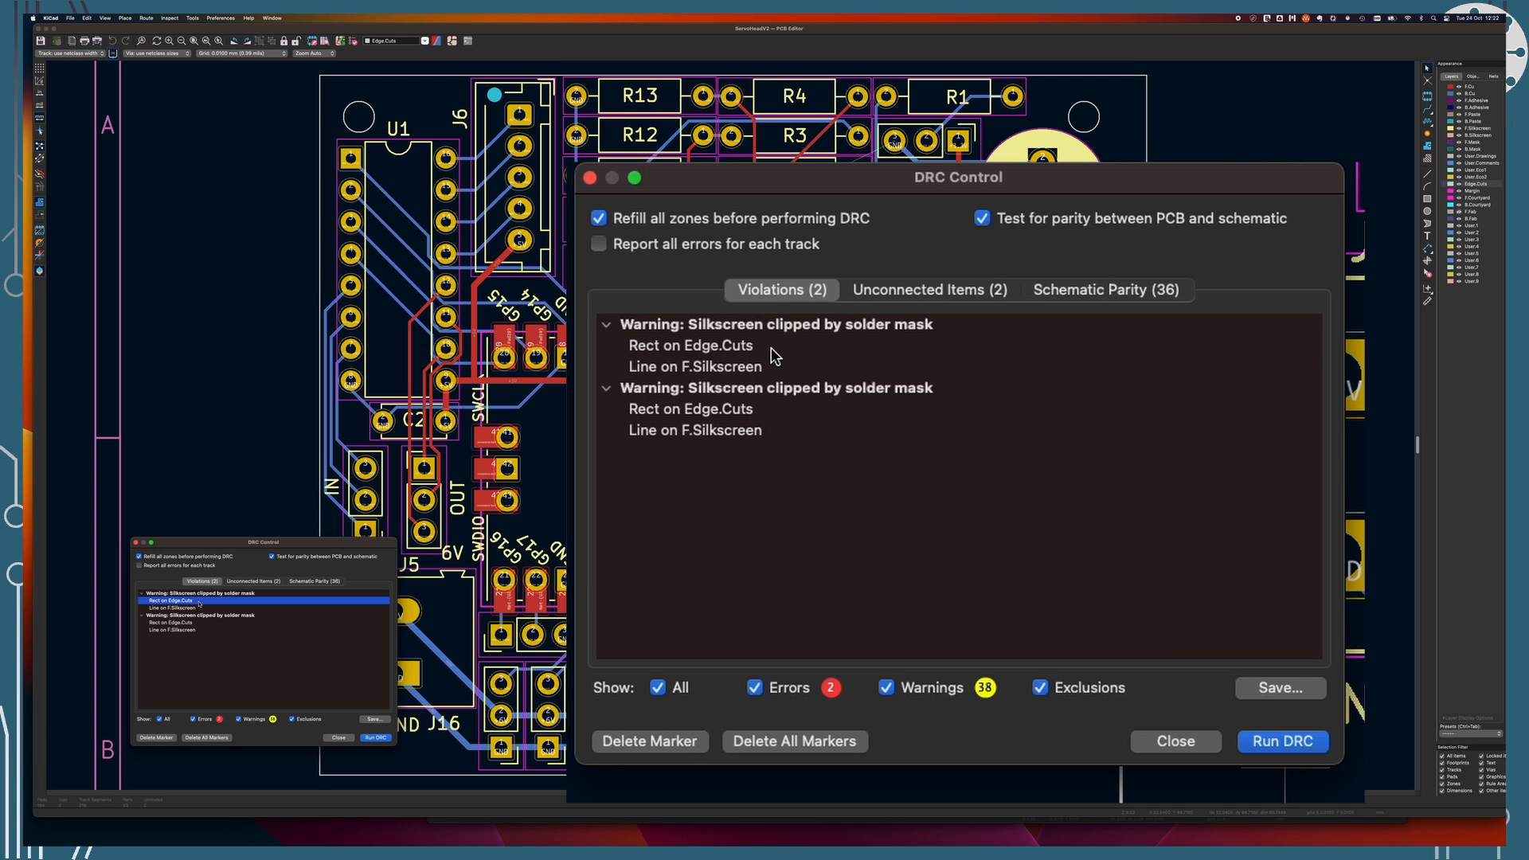
click(691, 344)
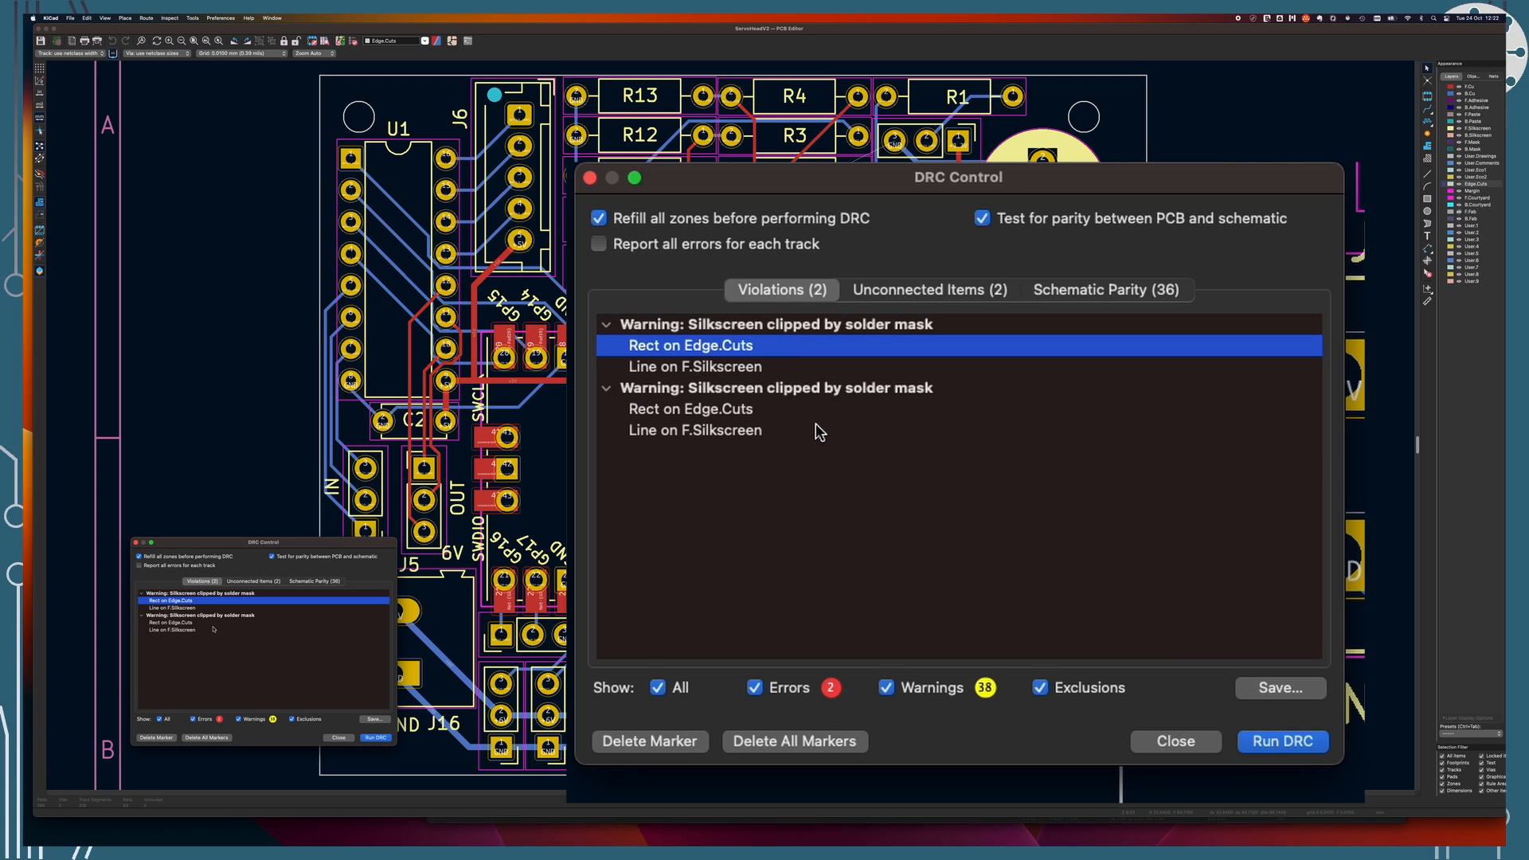
click(691, 407)
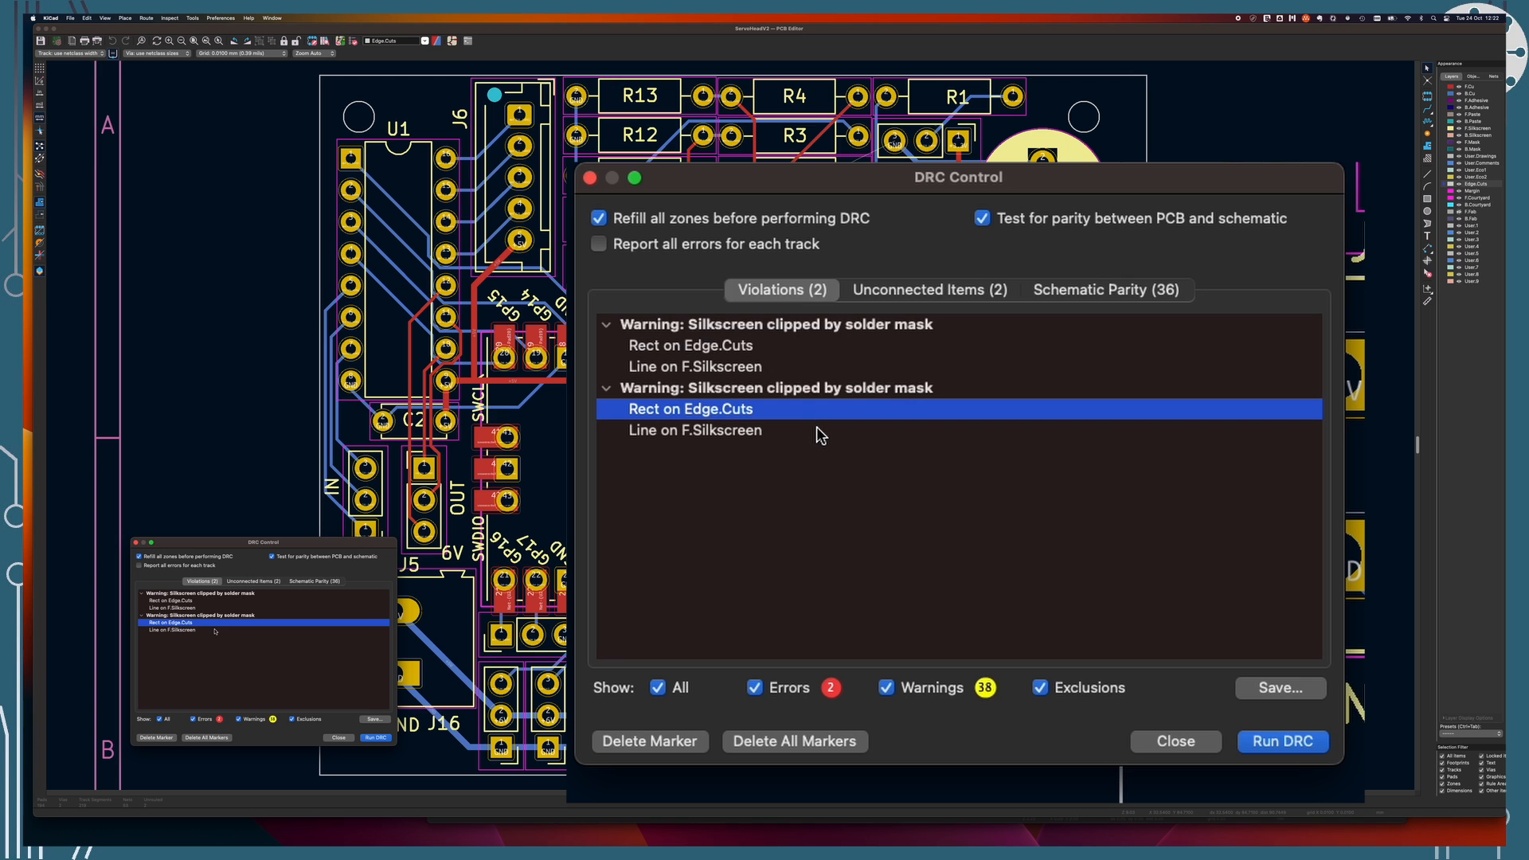
mouse_move(1082, 313)
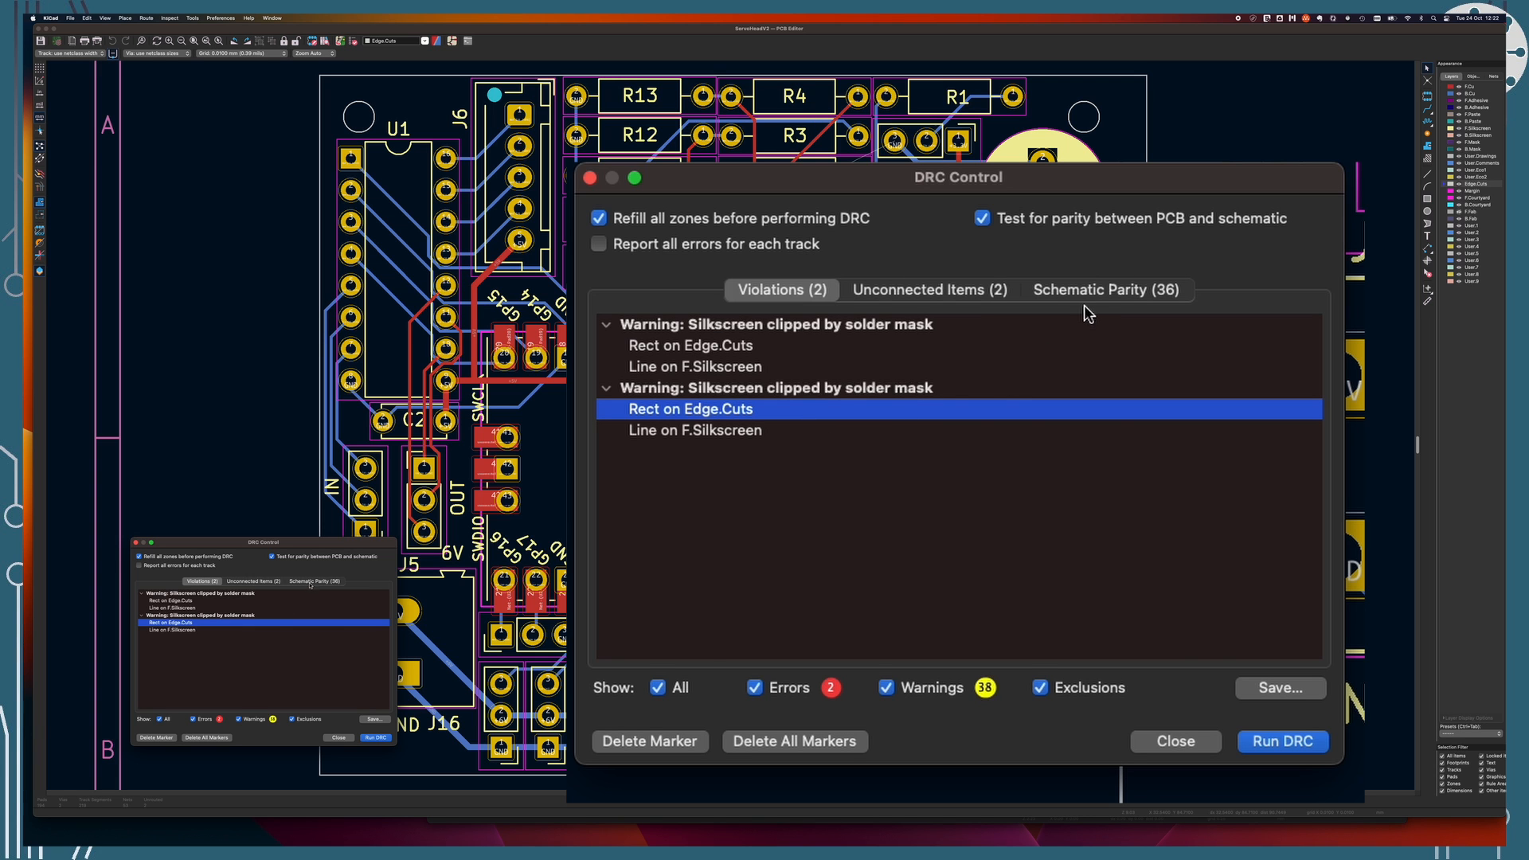
Review the schematic parity mismatches and locate the two unconnected GND tracks
click(1105, 288)
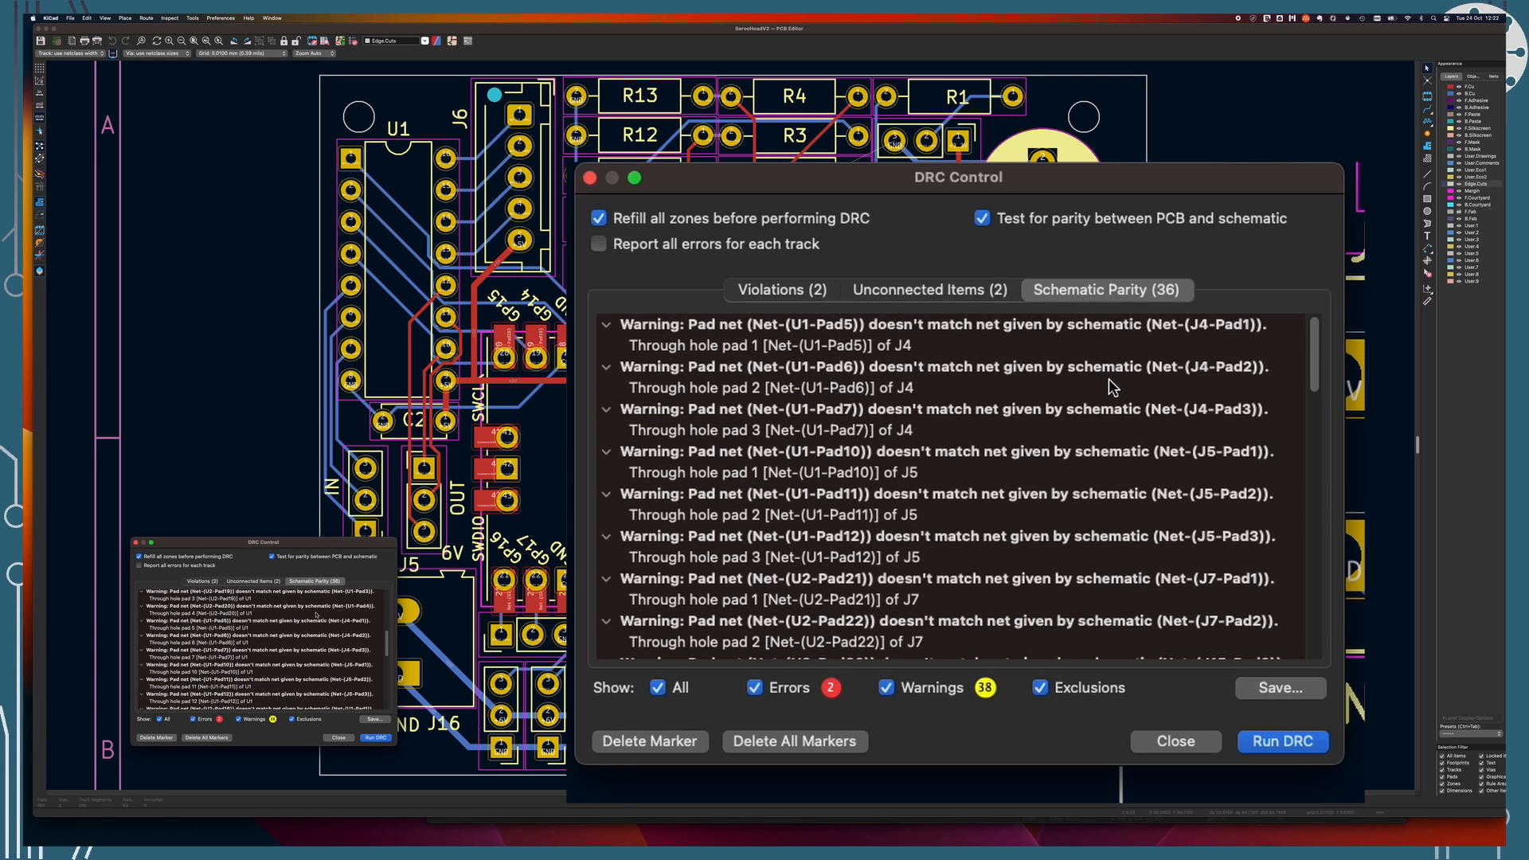
scroll(down, 3)
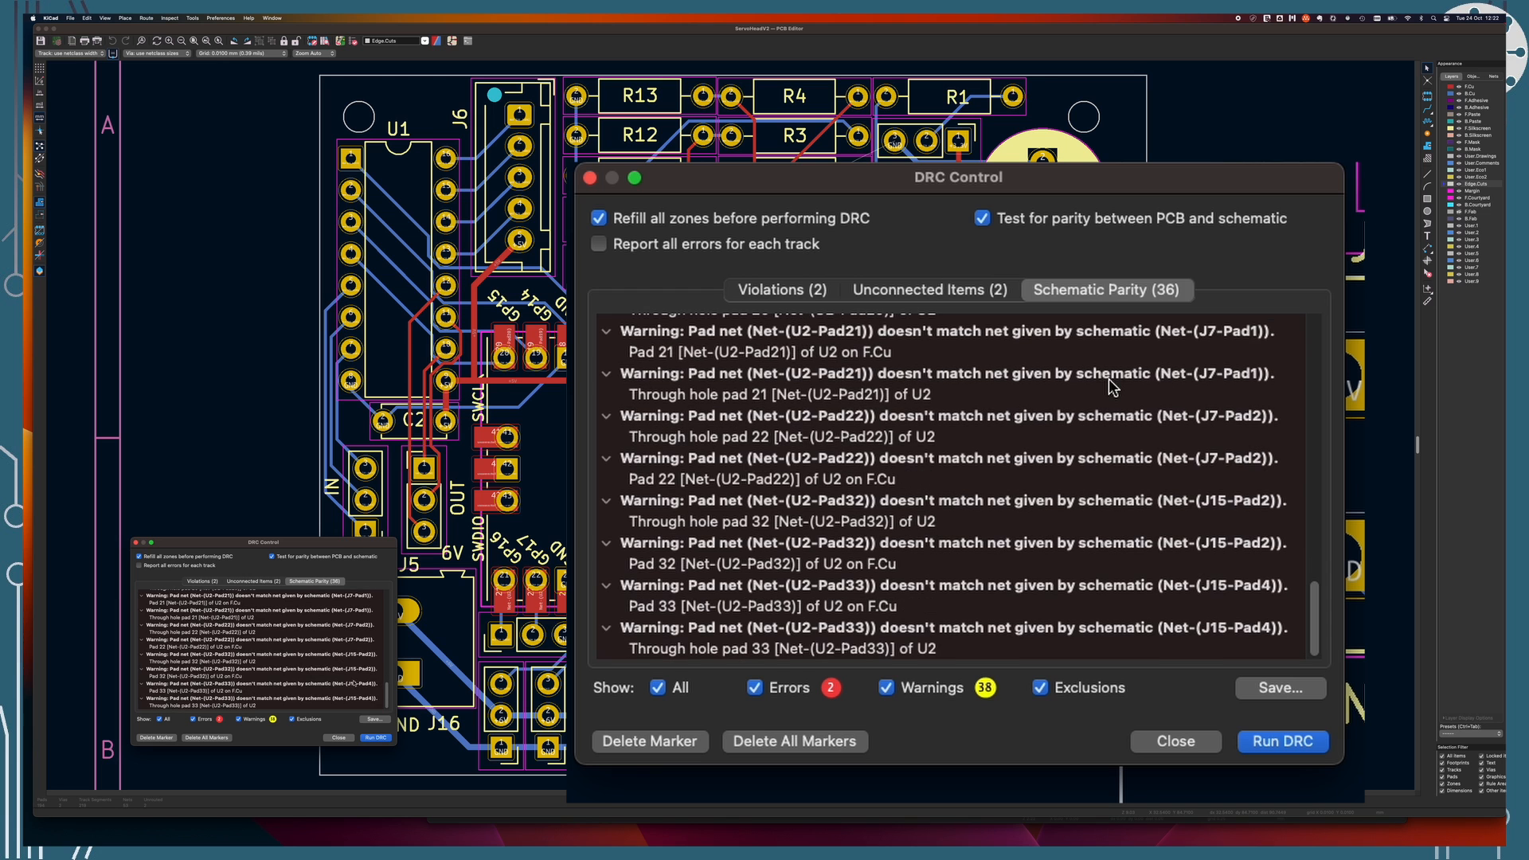
mouse_move(1290, 443)
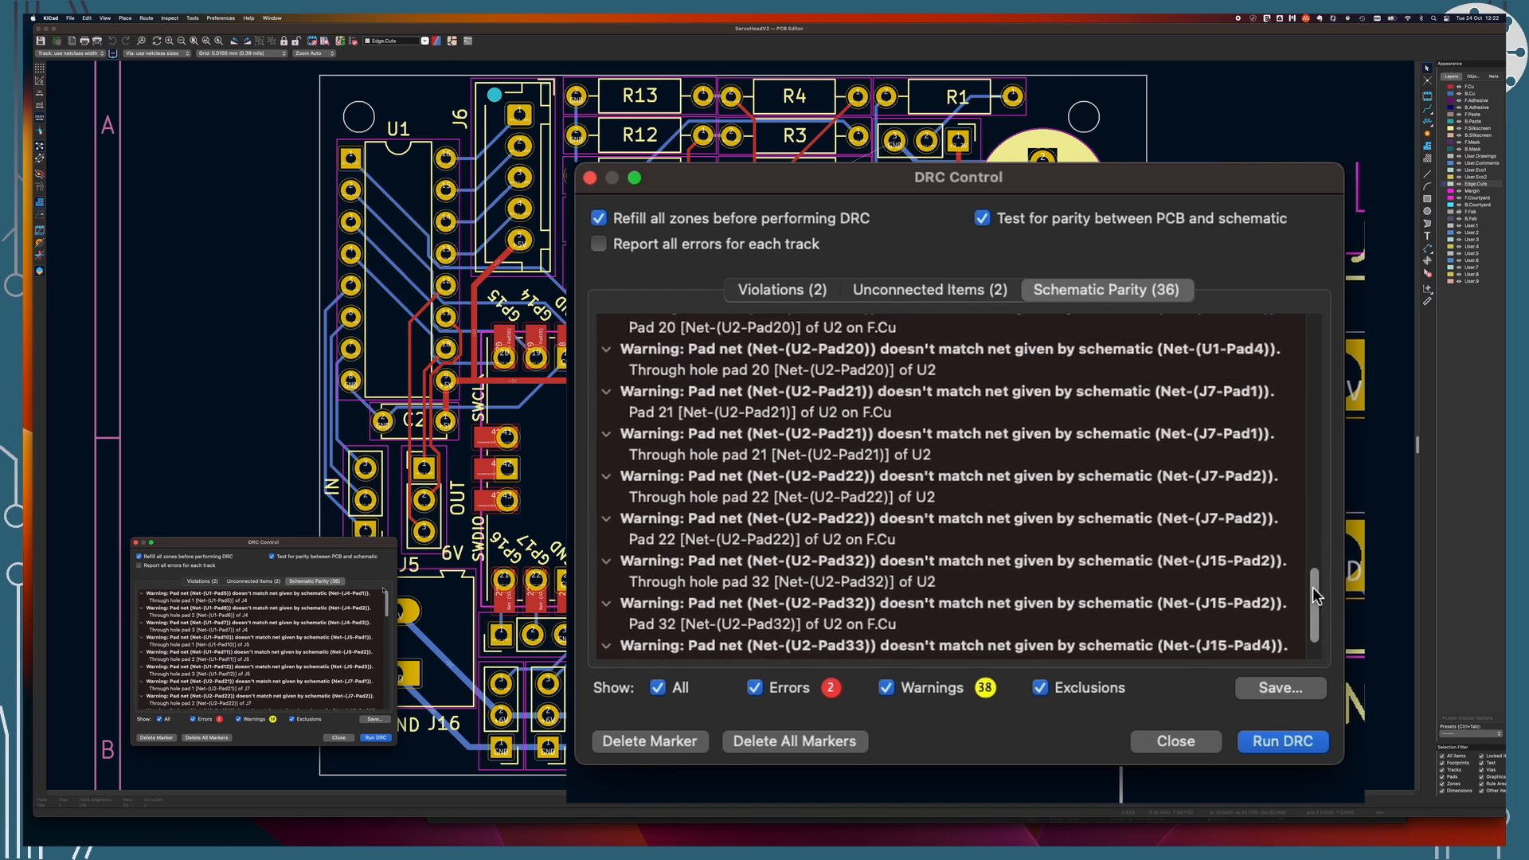
click(930, 289)
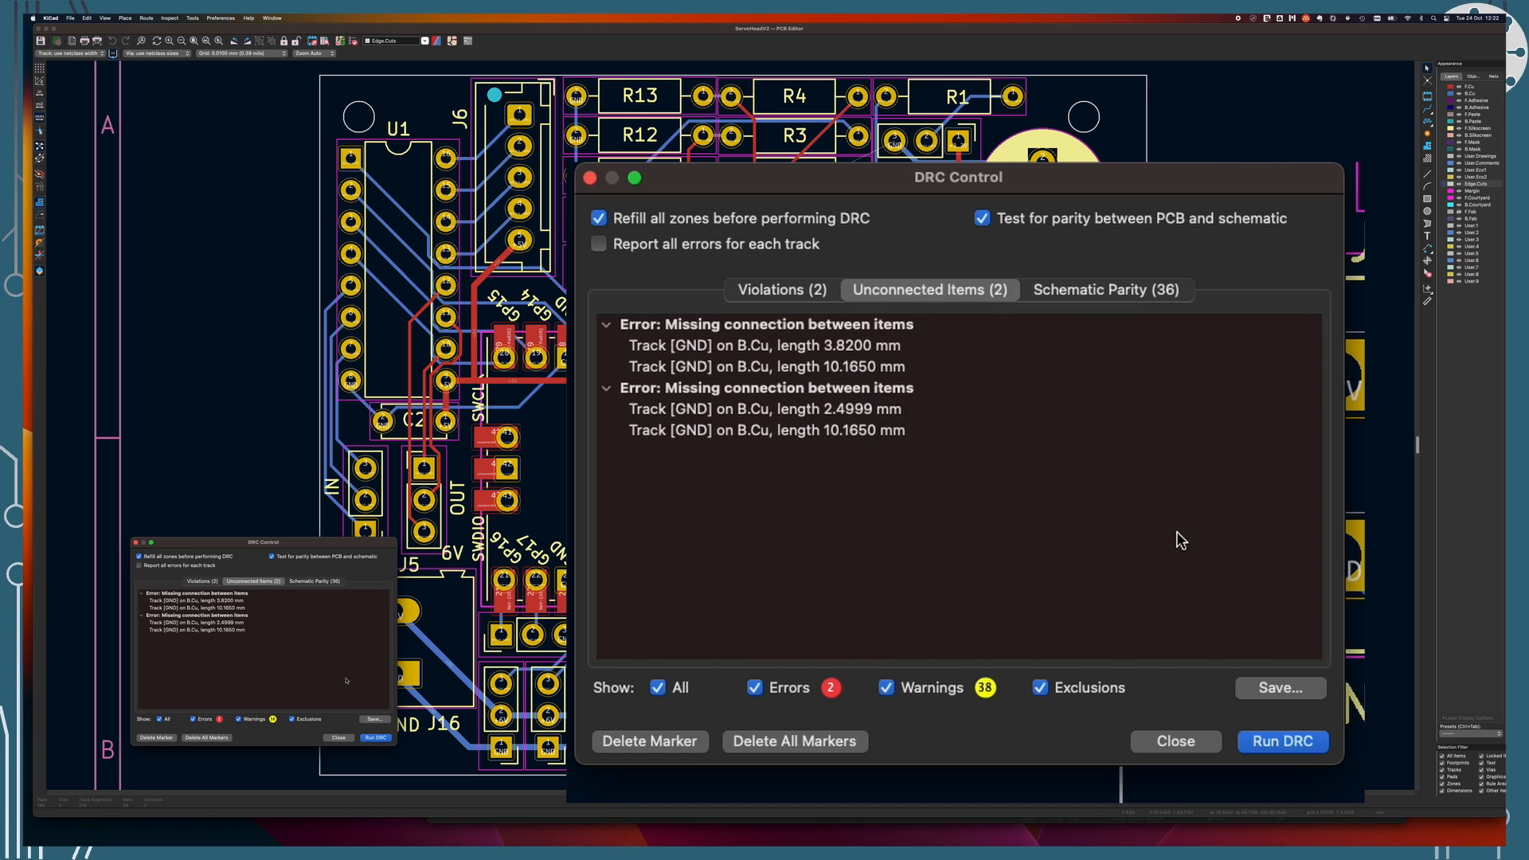
click(763, 344)
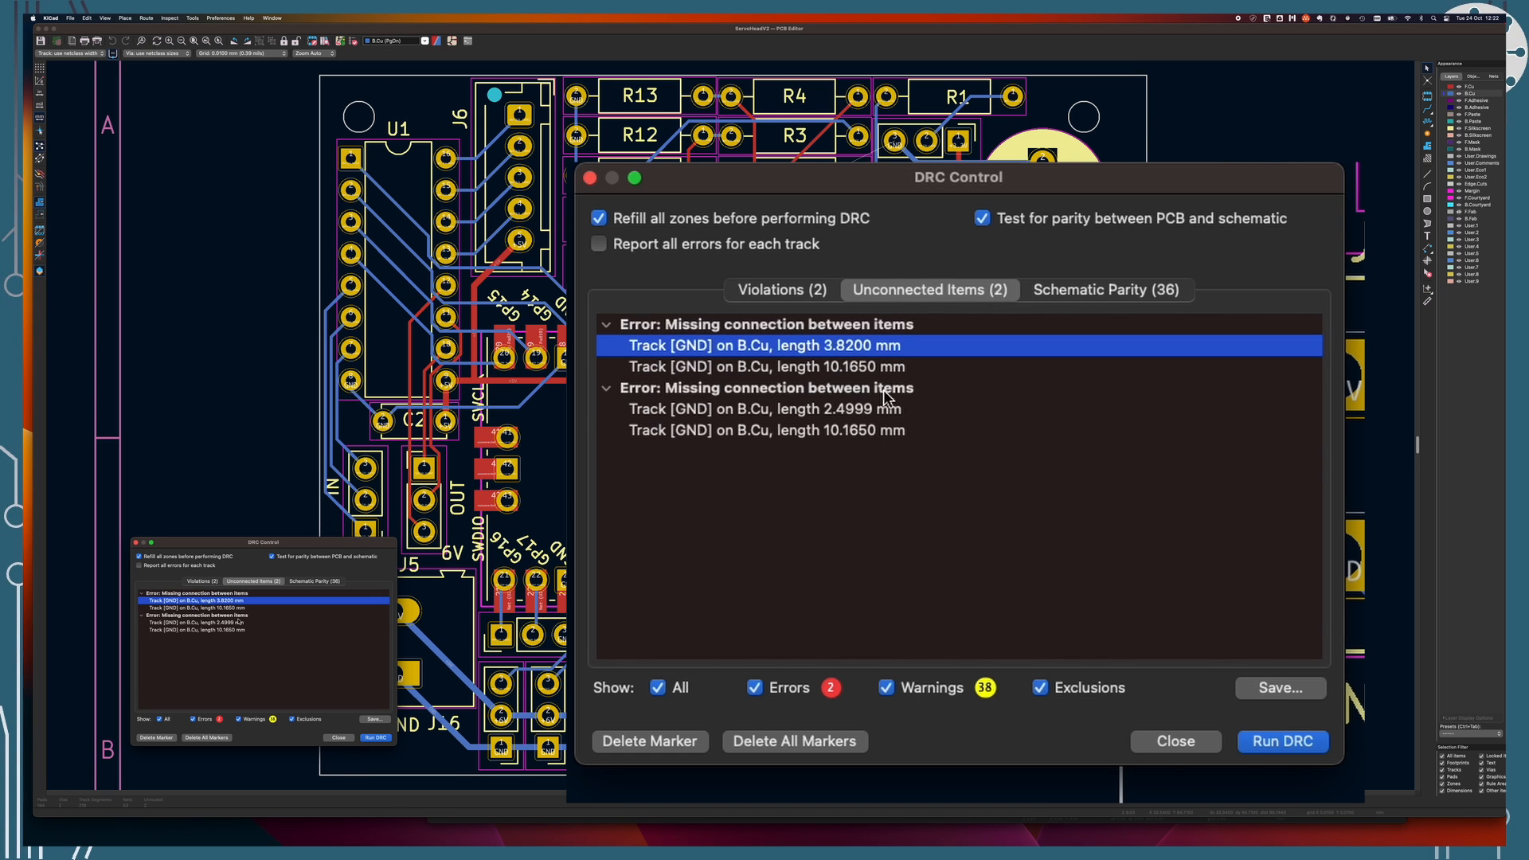
click(764, 430)
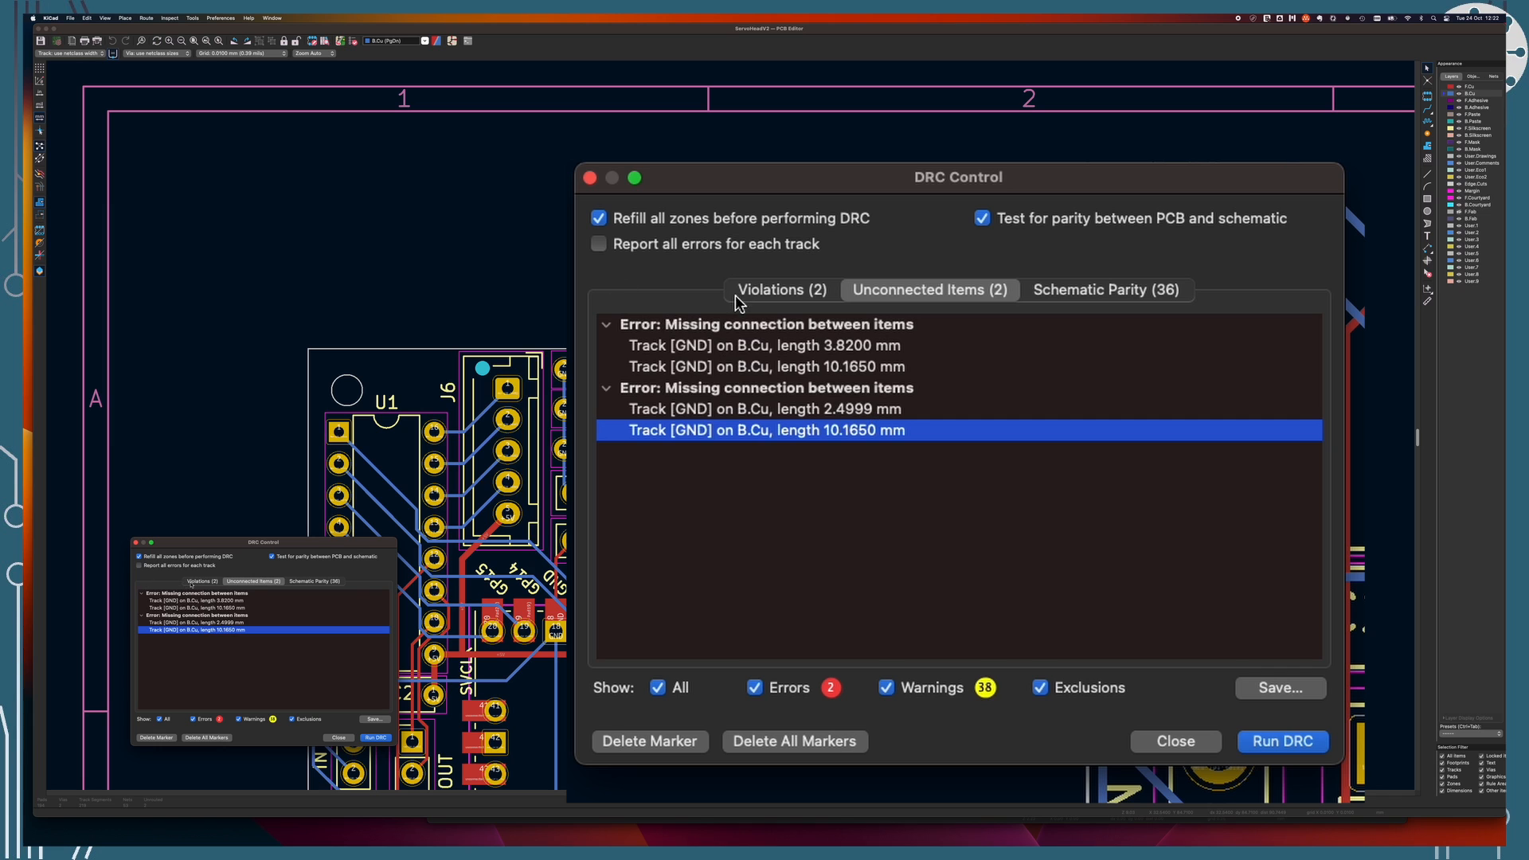
click(780, 290)
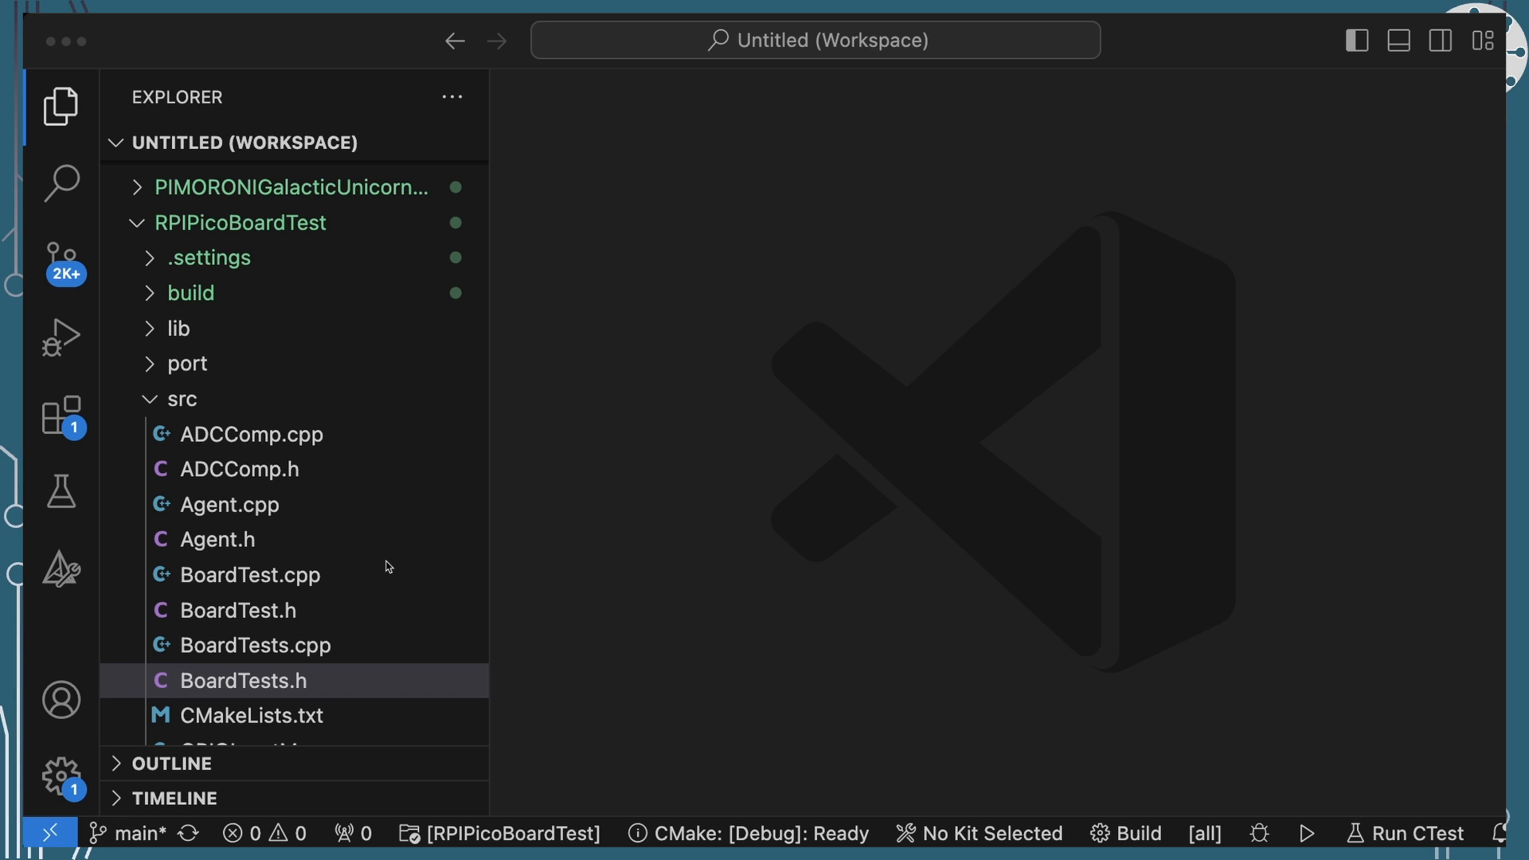
mouse_move(323, 557)
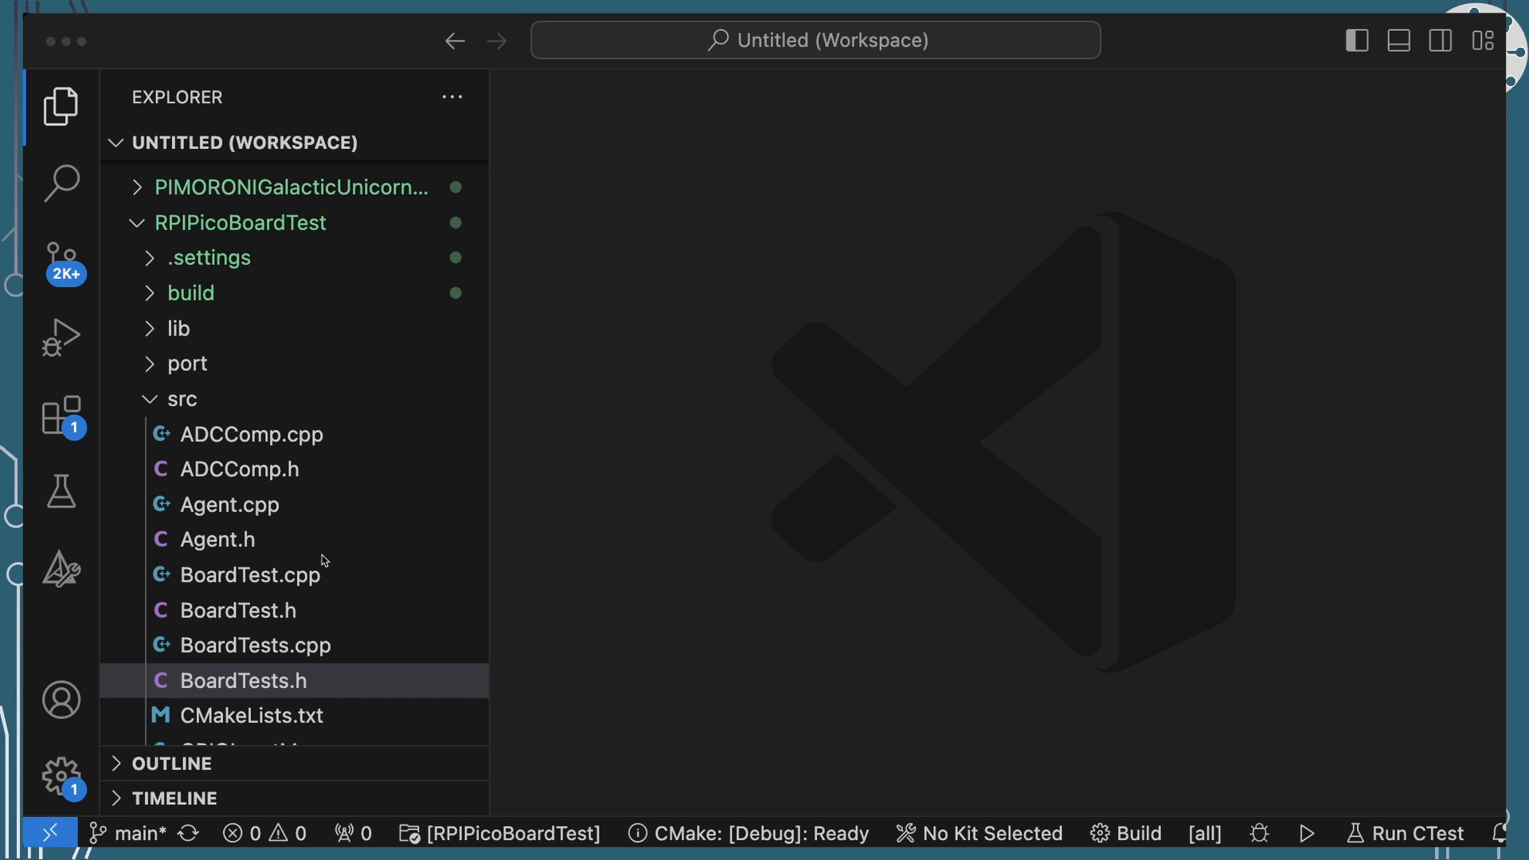
Open BoardTests.h from RPIPicoBoardTest/src showing its test-harness declarations
double_click(242, 680)
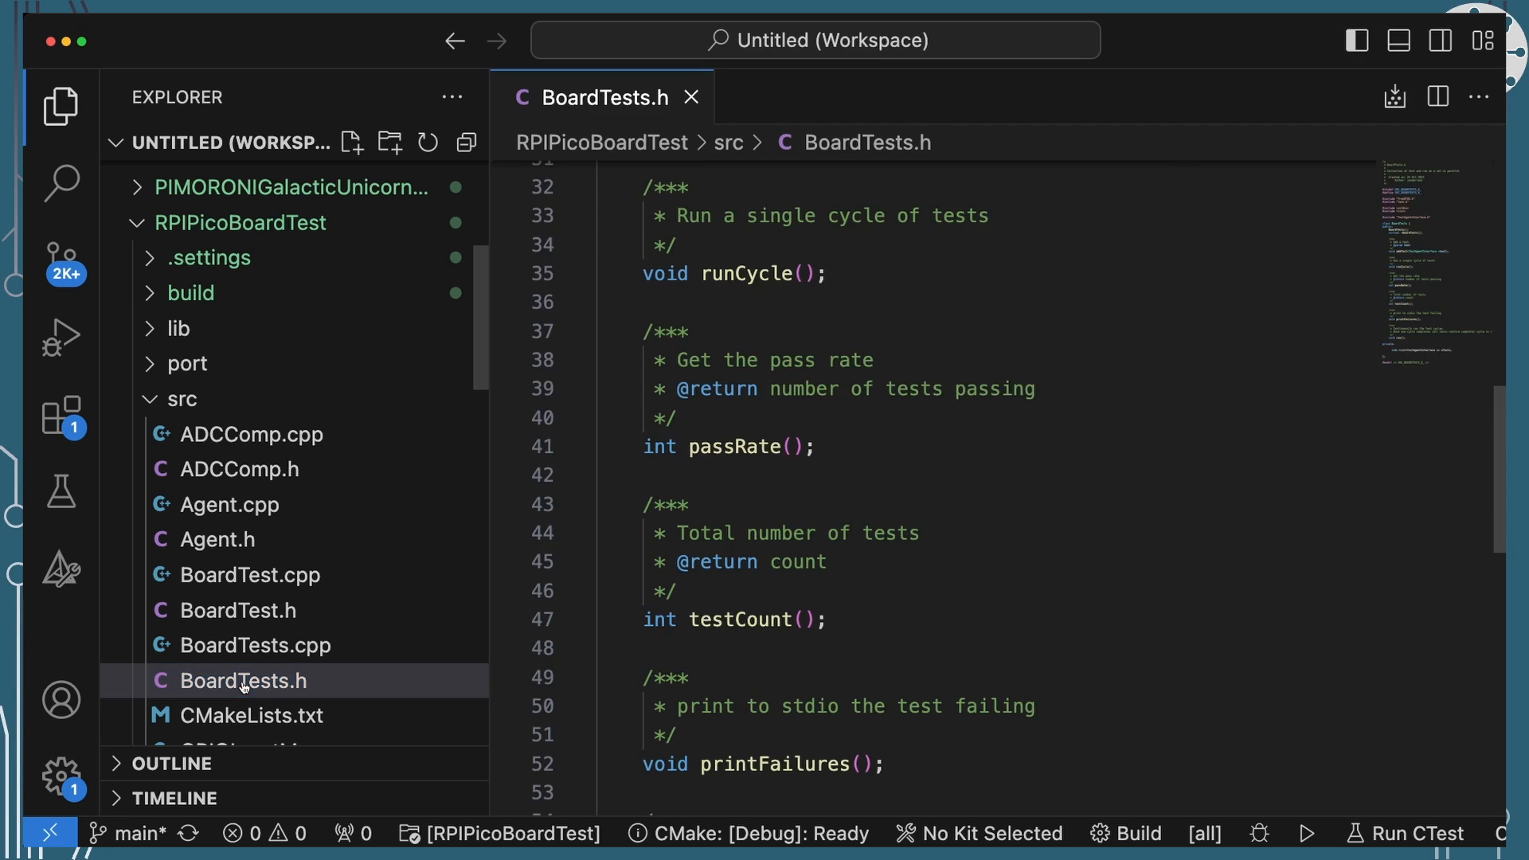
mouse_move(256, 698)
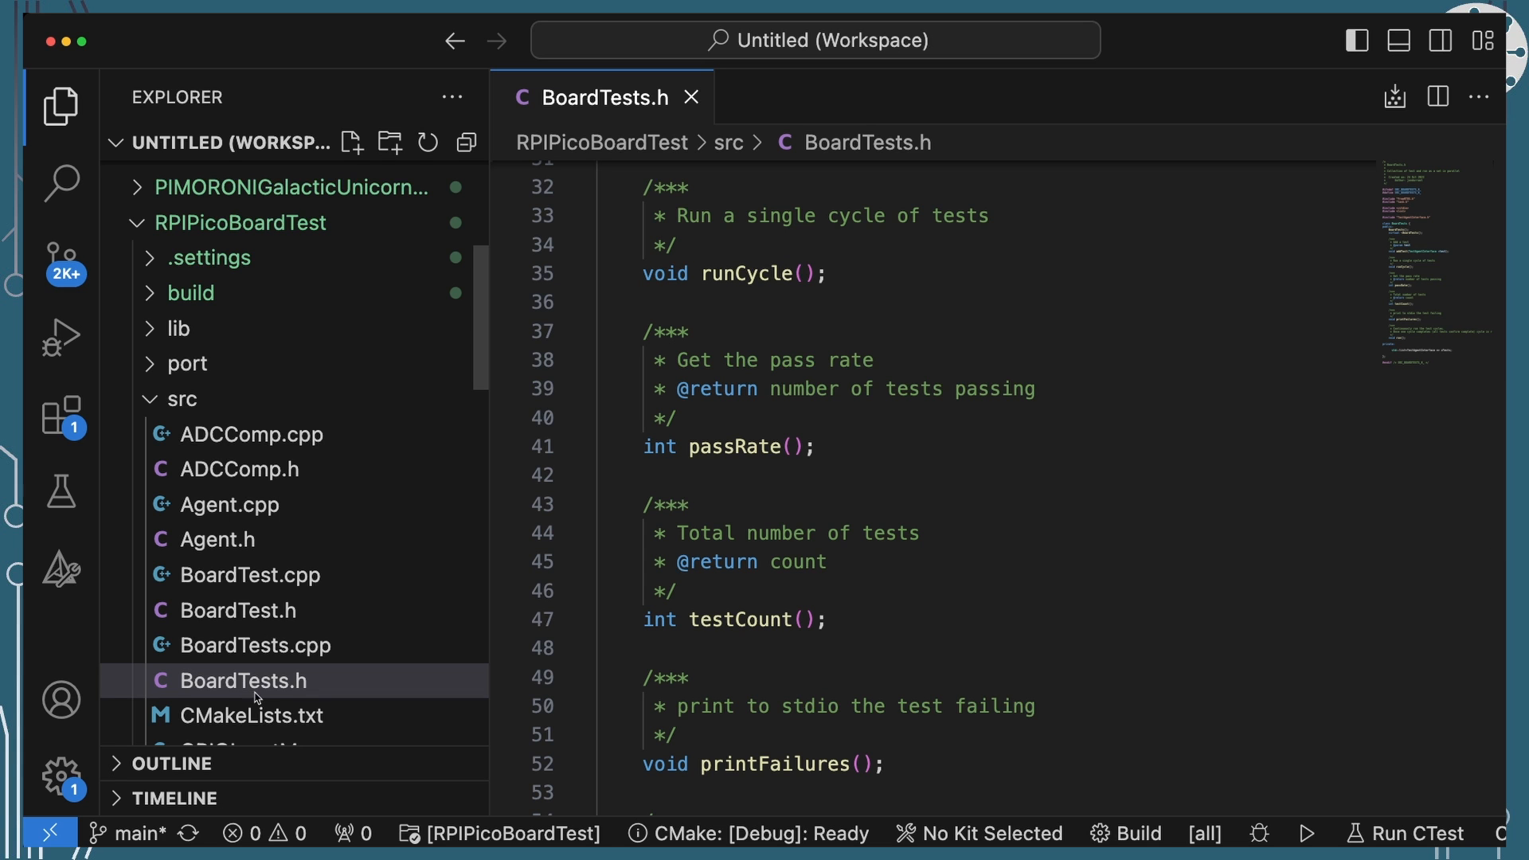
mouse_move(258, 575)
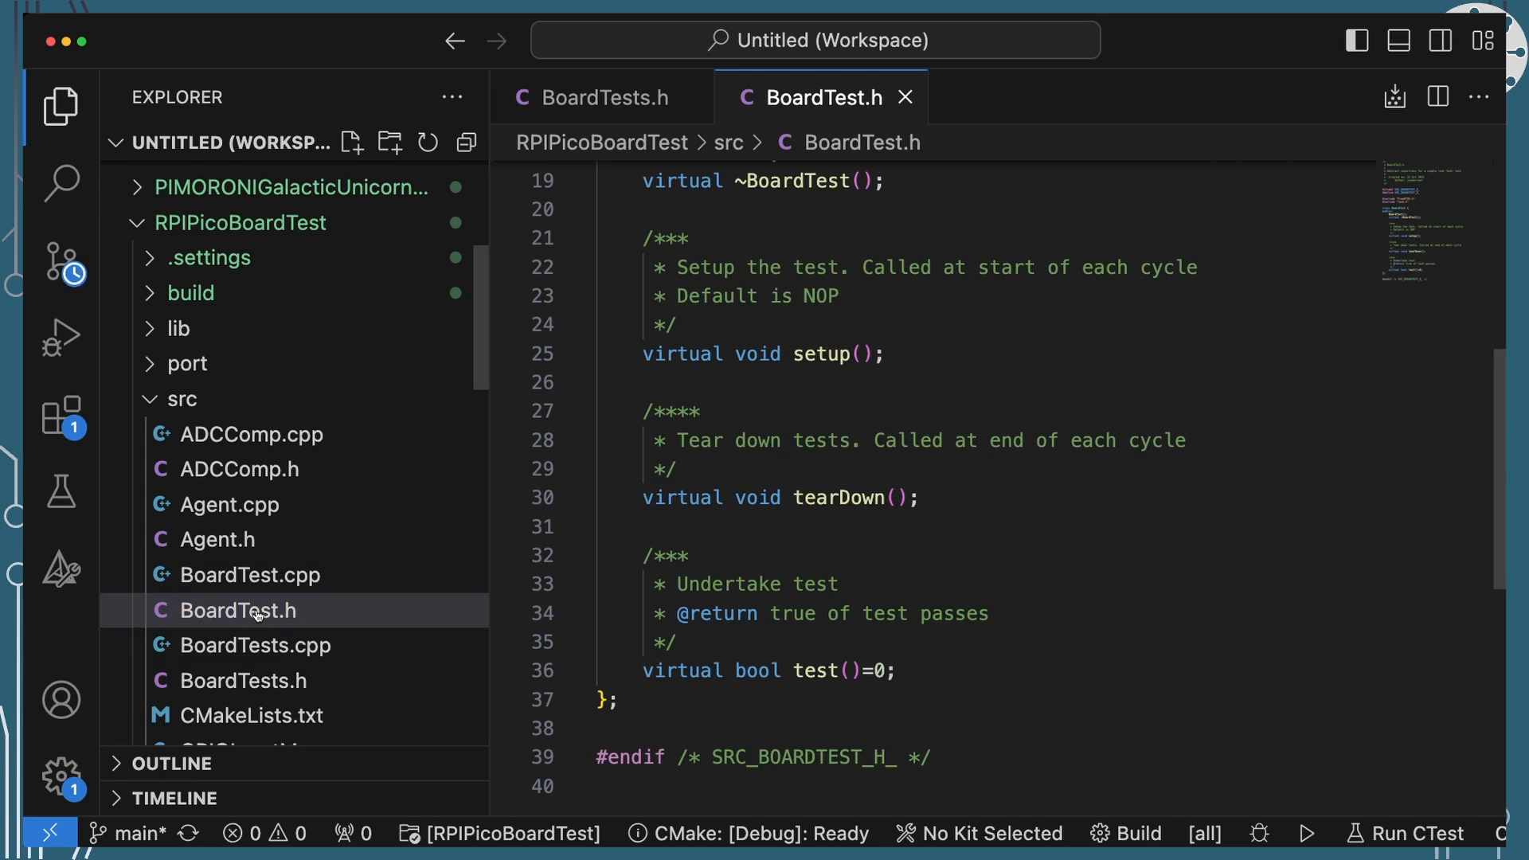
Open TestBoardAgent.h showing the generic agent class that runs a BoardTest
scroll(down, 3)
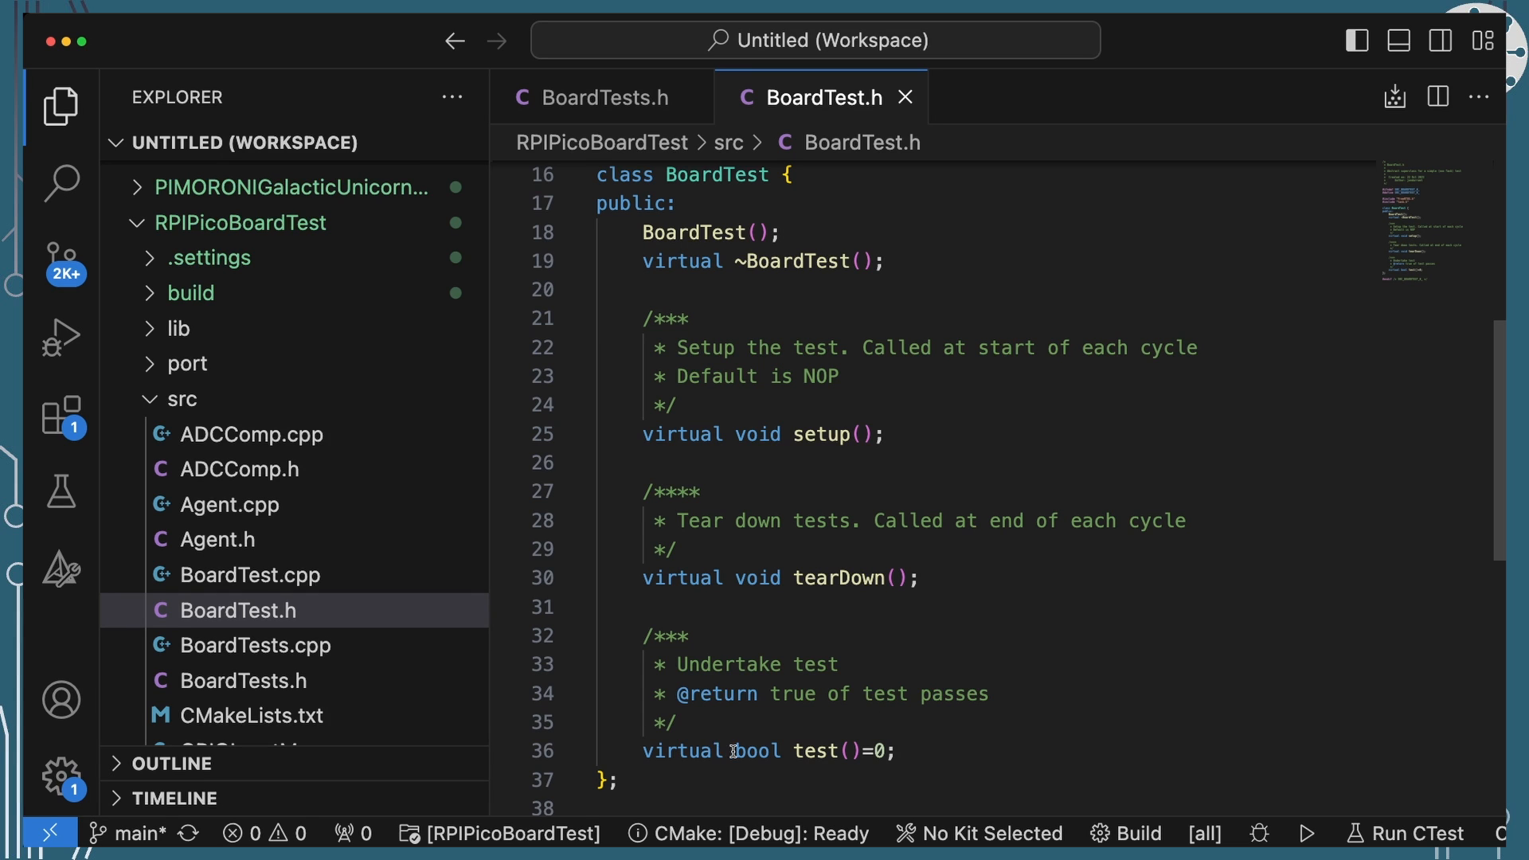
mouse_move(734, 752)
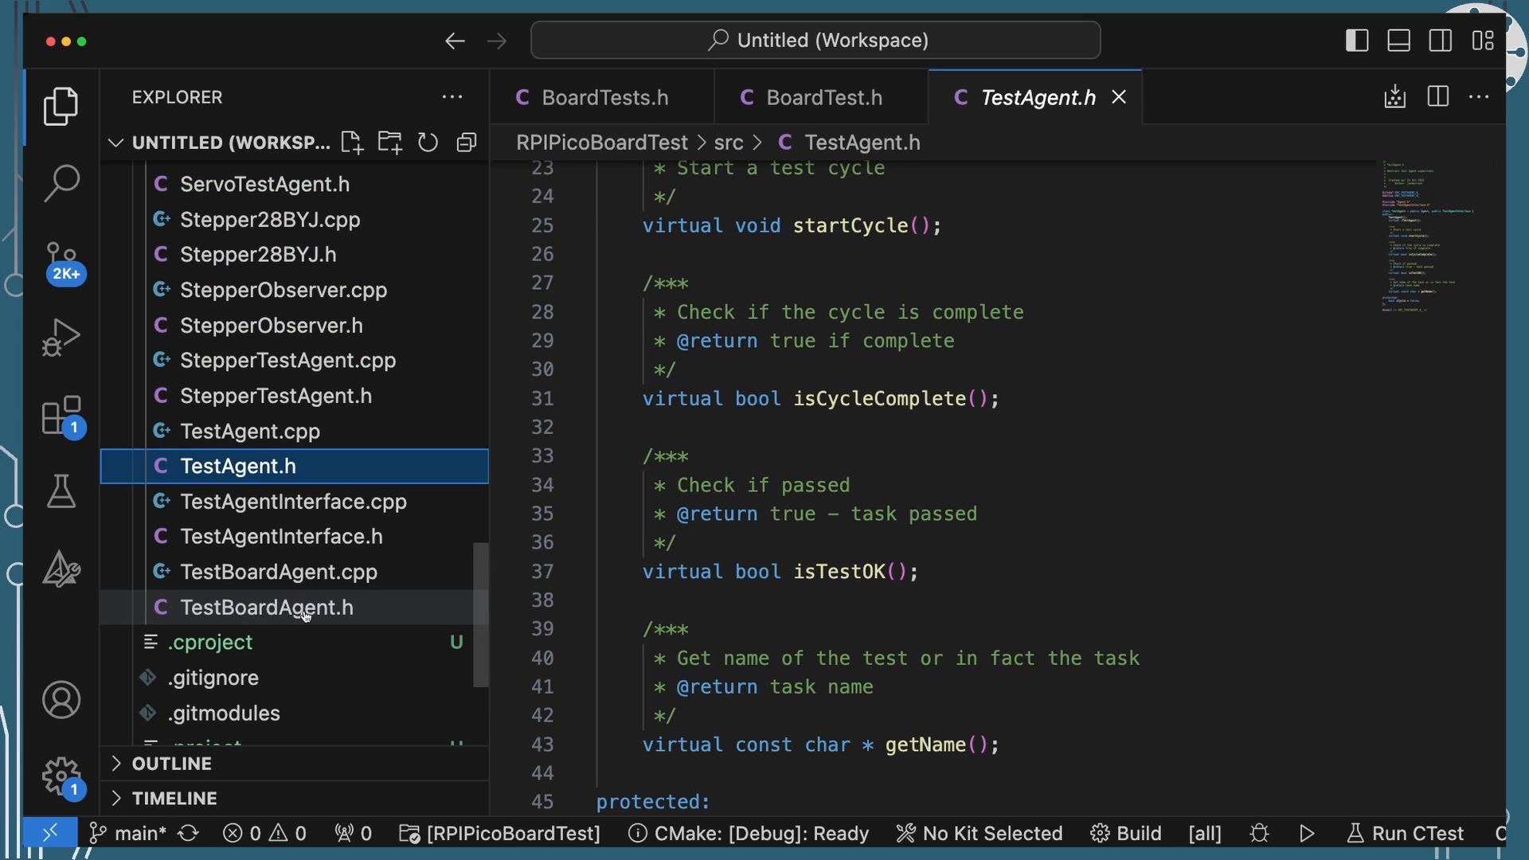
double_click(266, 608)
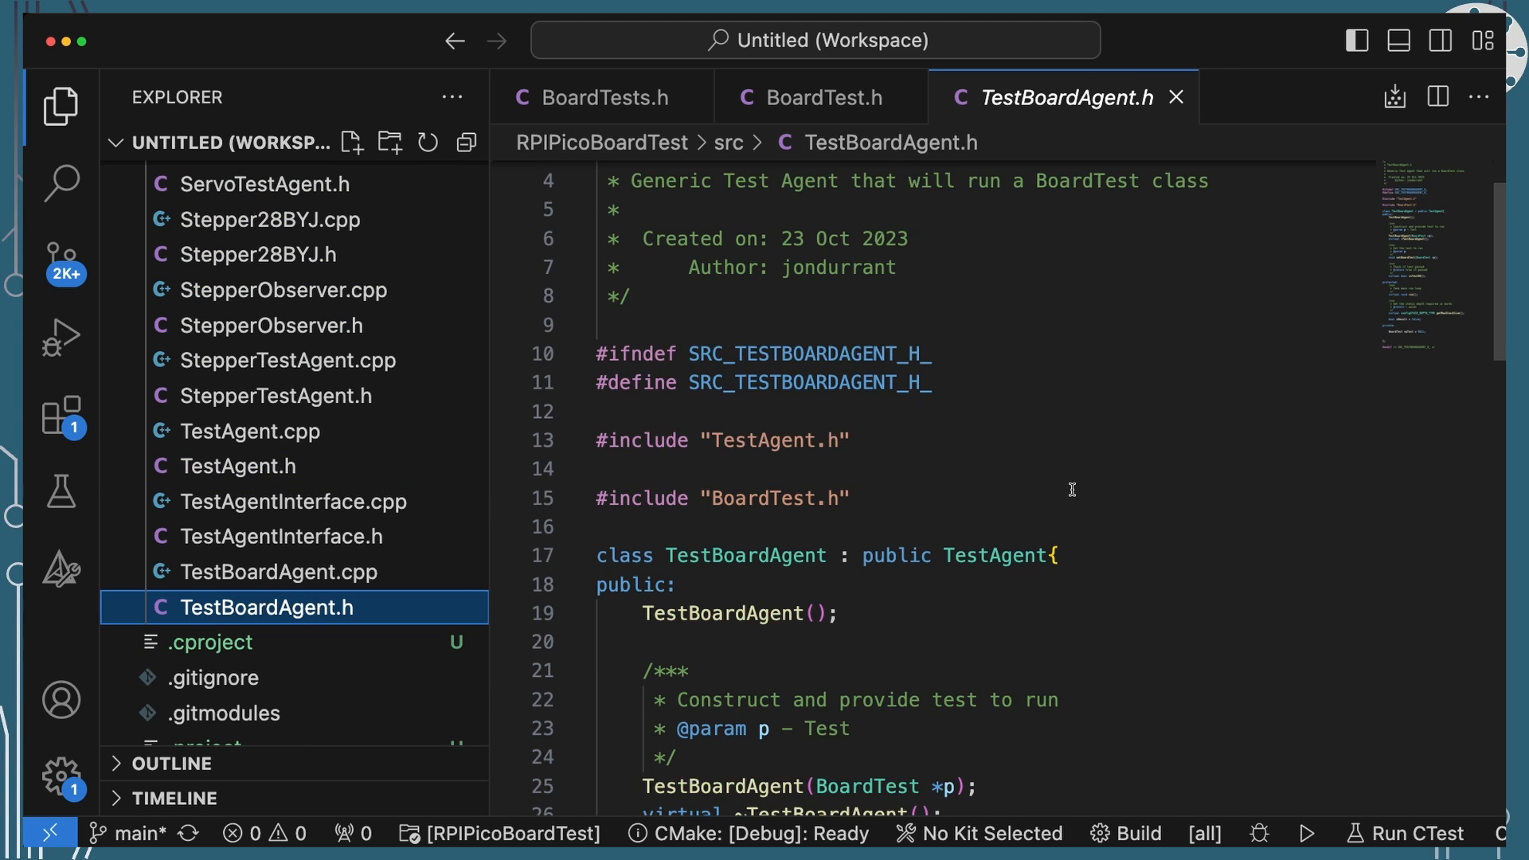
Scroll through TestAgent.h reviewing startCycle, isCycleComplete, isTestOK and getName
scroll(down, 3)
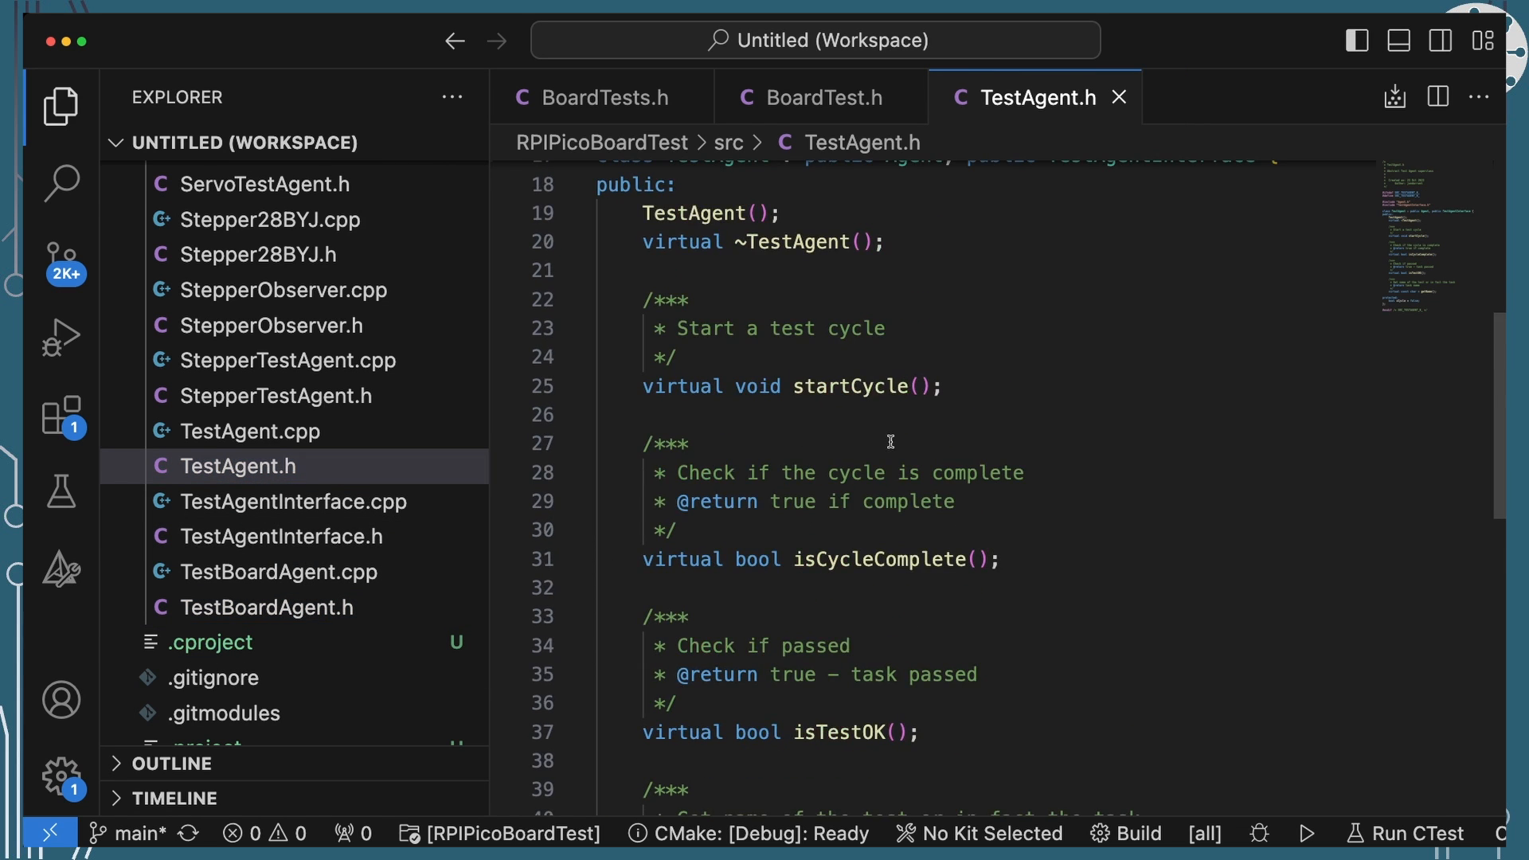
mouse_move(831, 401)
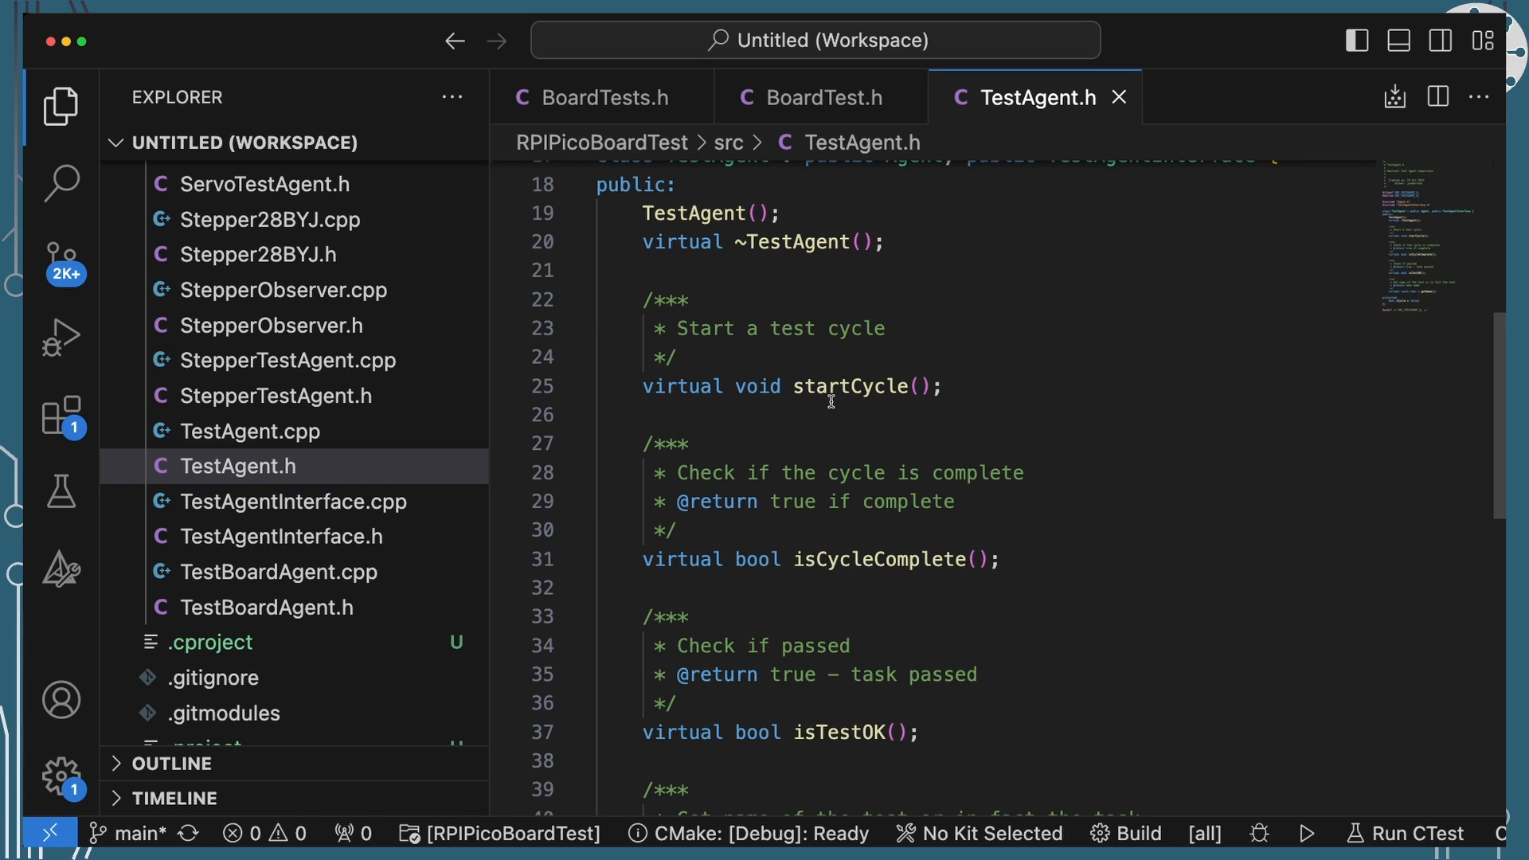
mouse_move(774, 599)
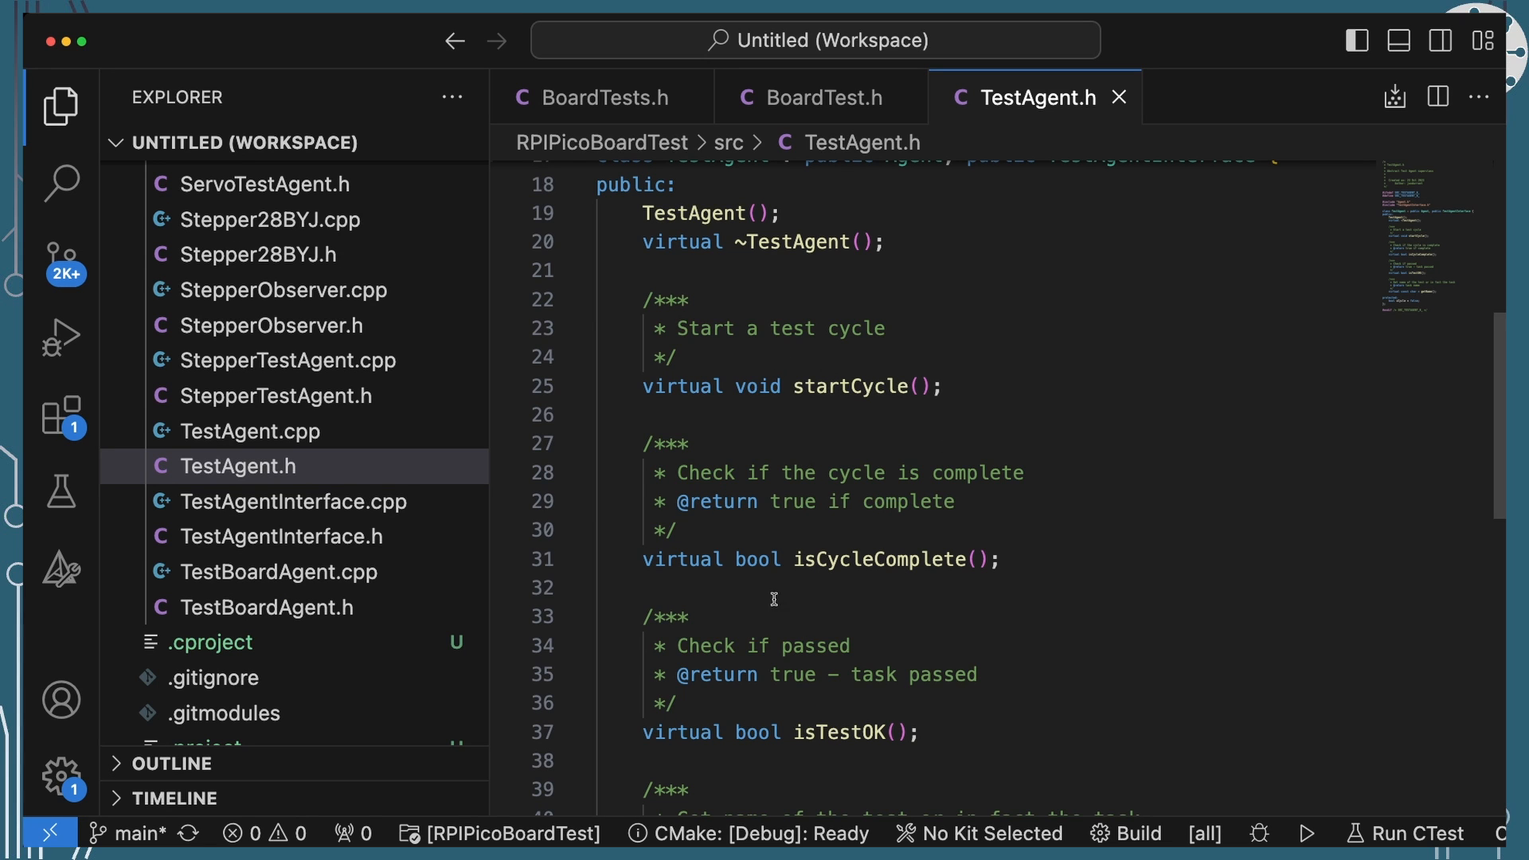
mouse_move(924, 551)
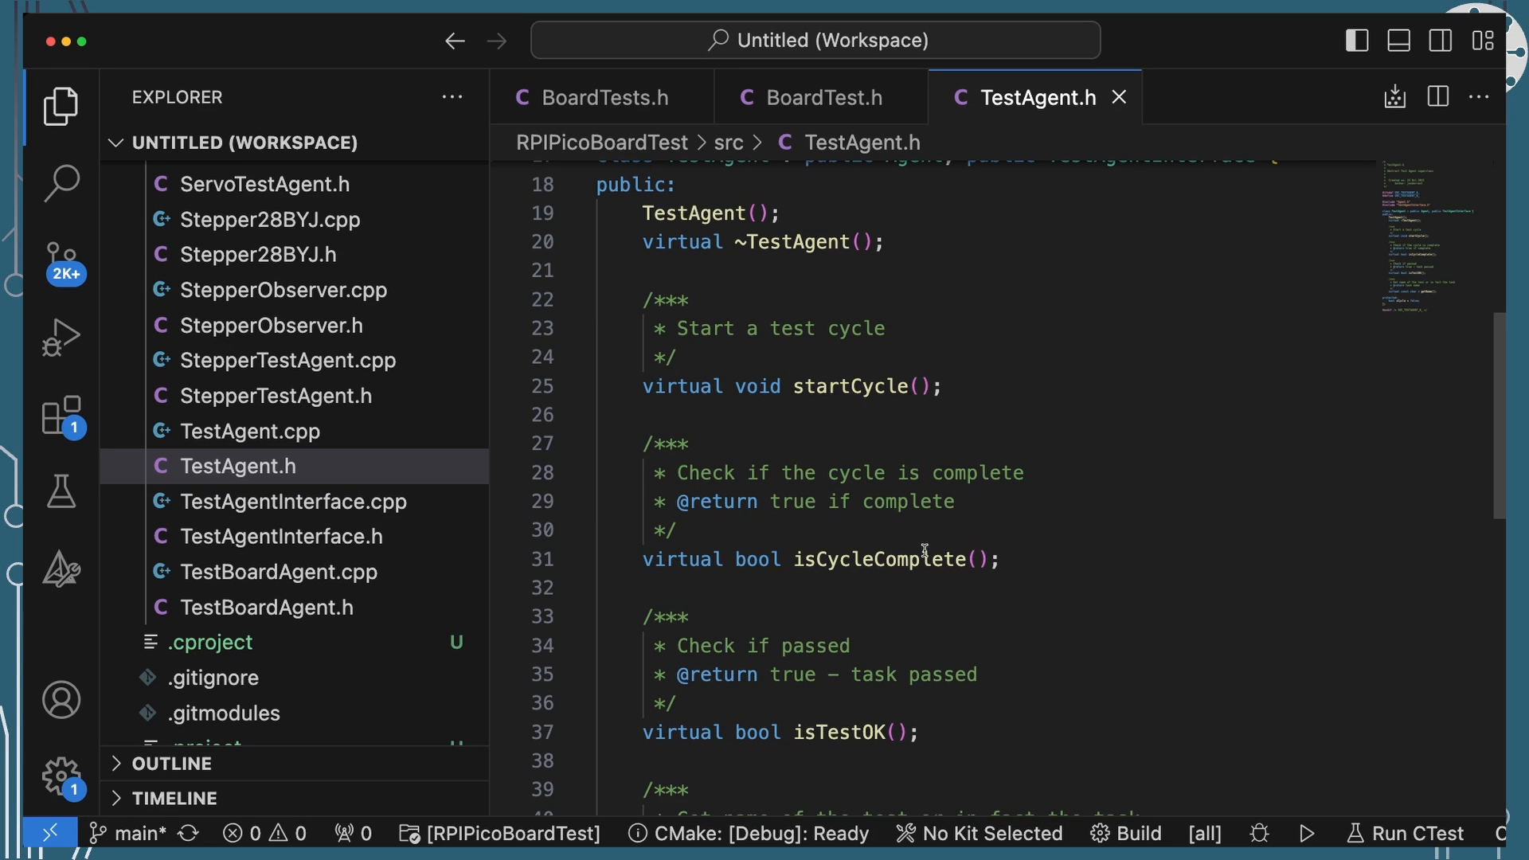
scroll(down, 3)
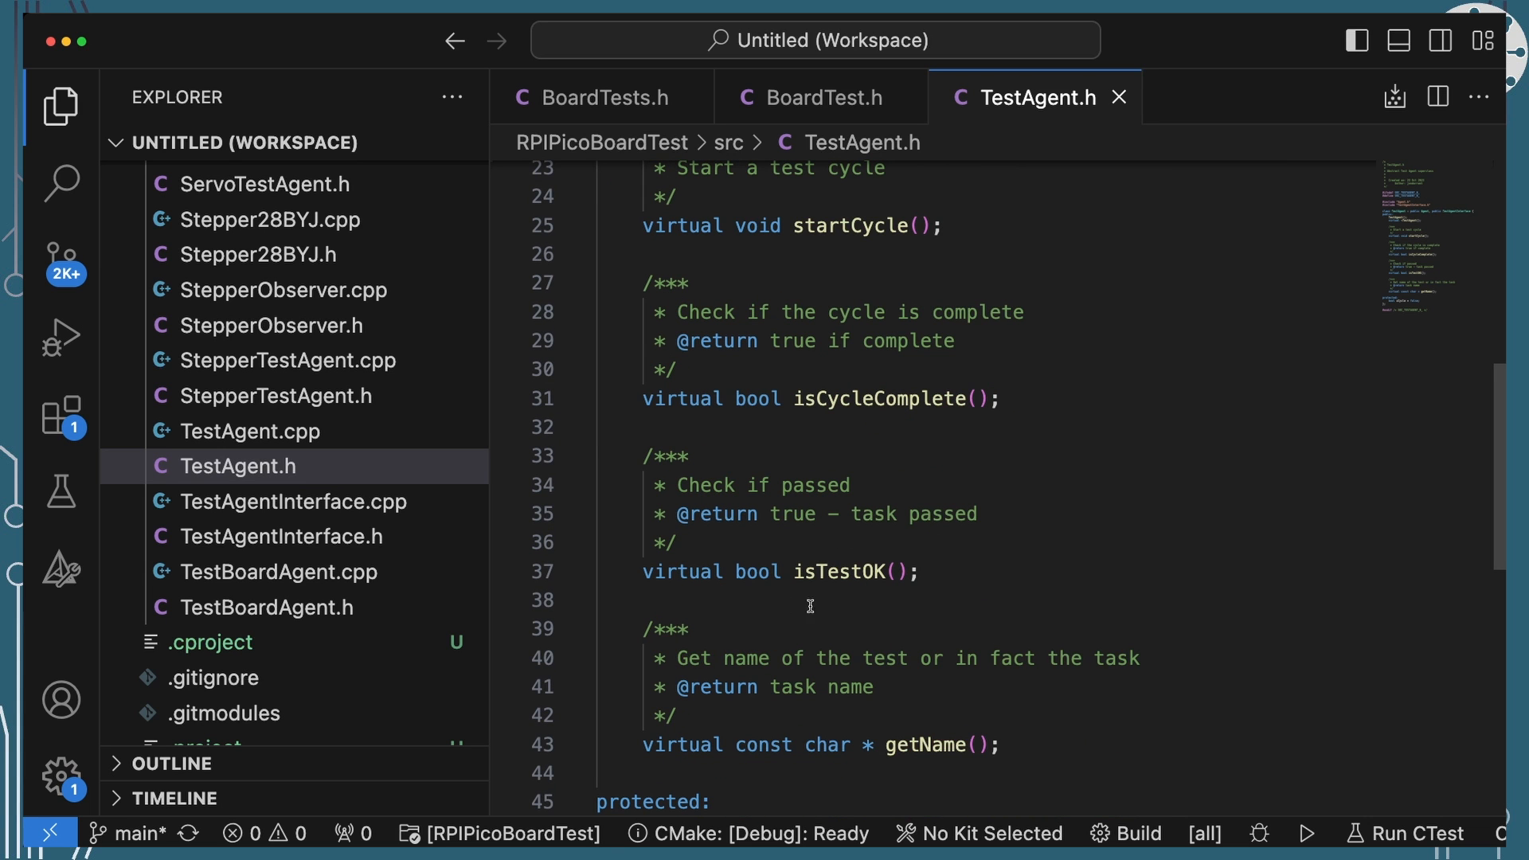
mouse_move(793, 572)
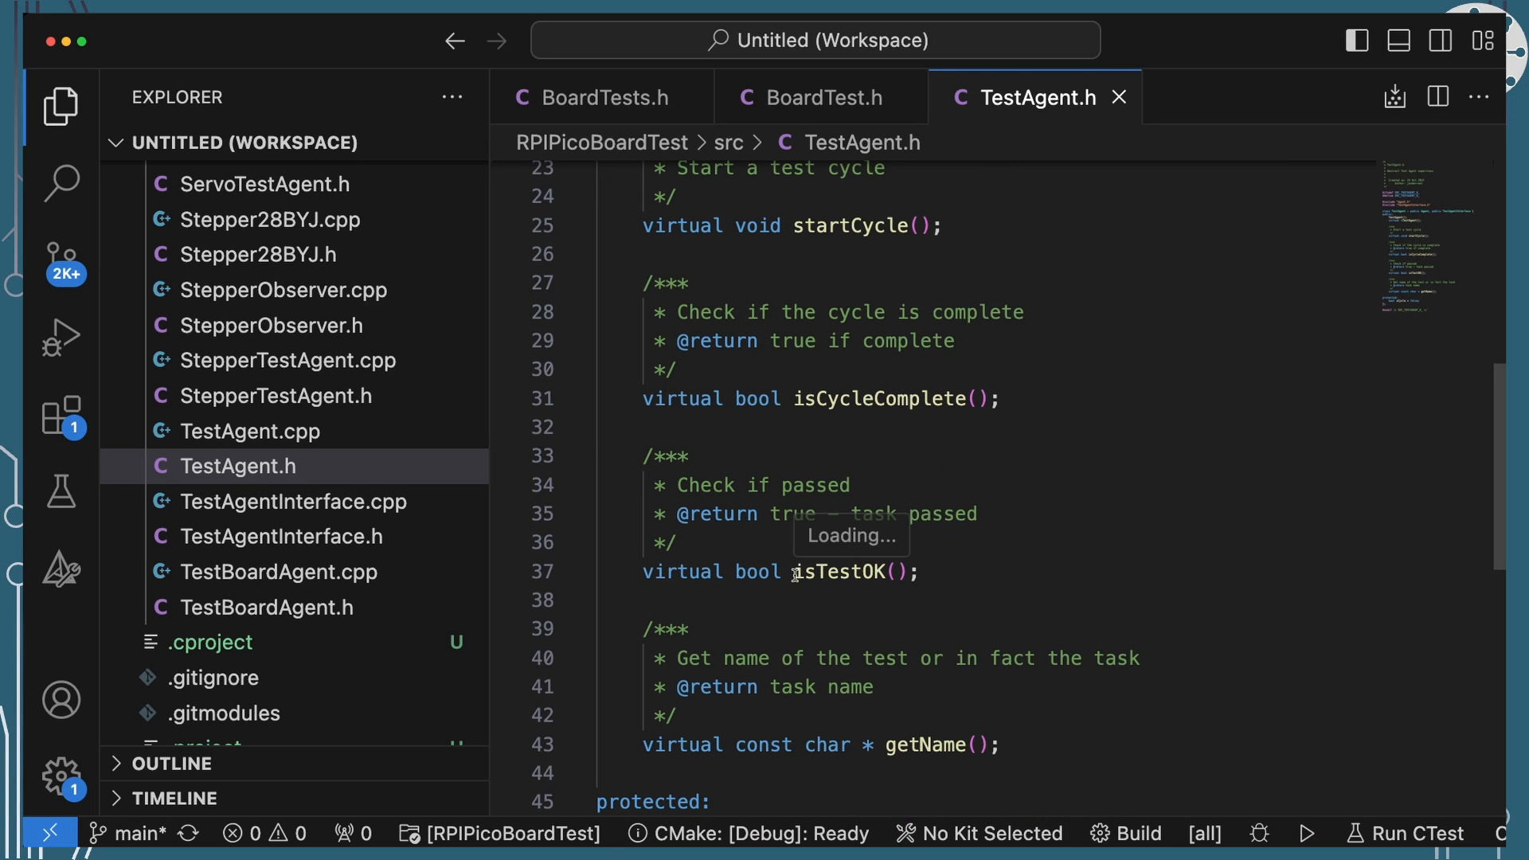
scroll(down, 3)
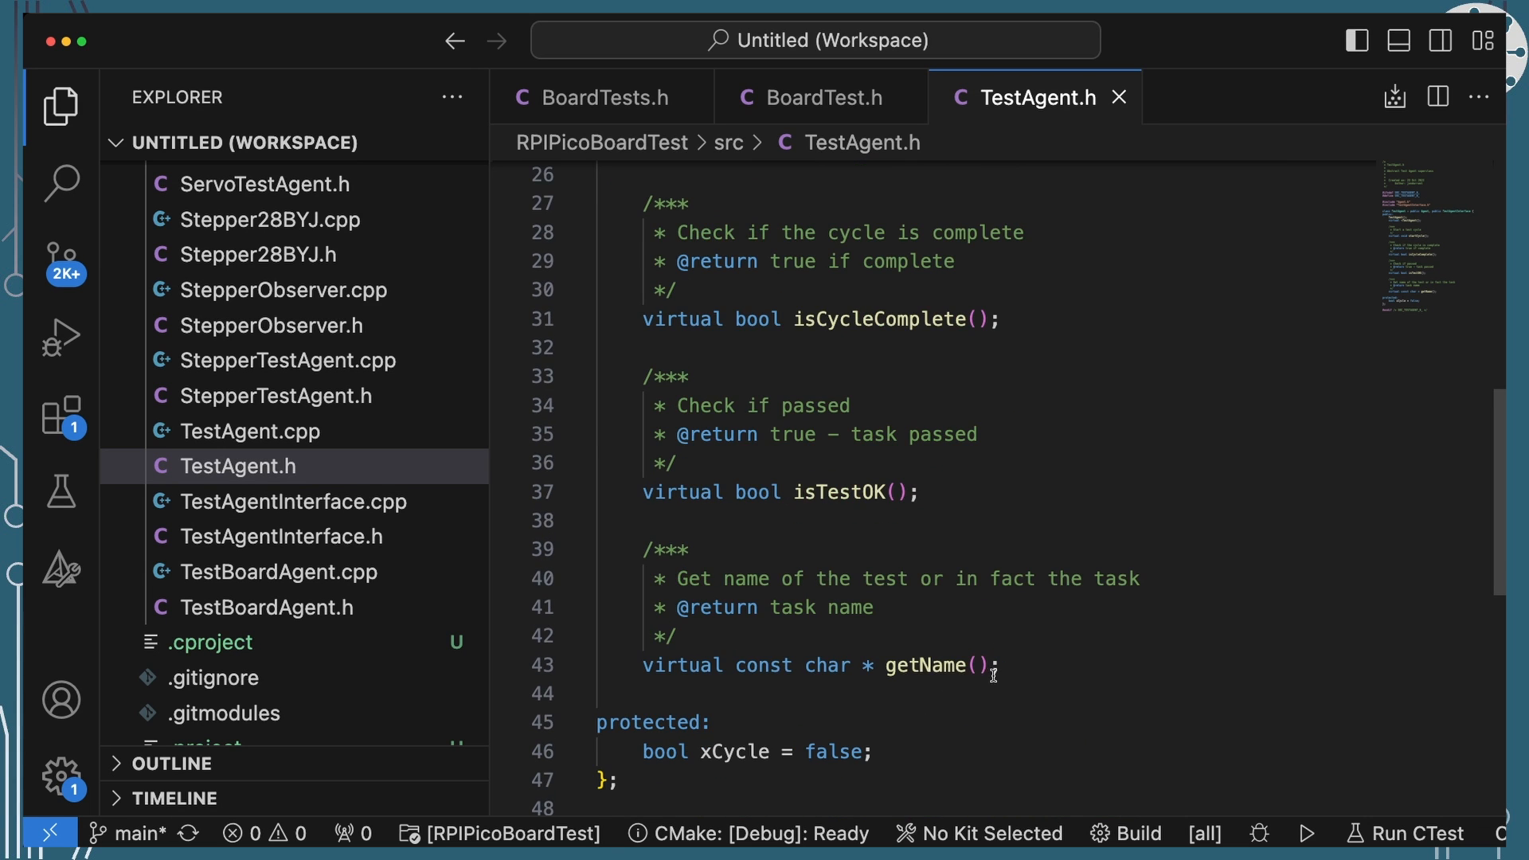
mouse_move(1019, 667)
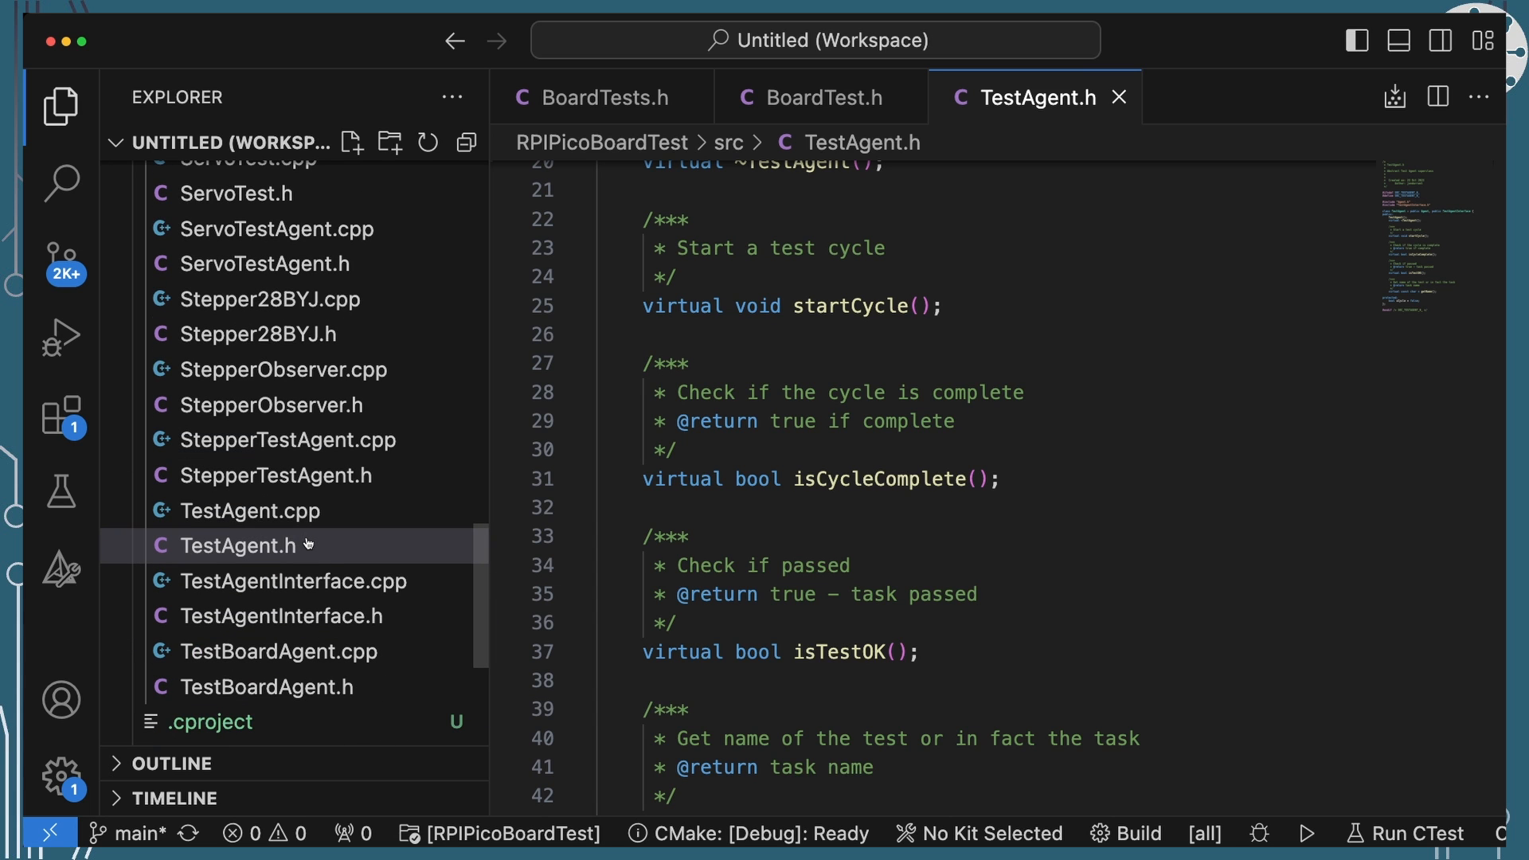
mouse_move(306, 544)
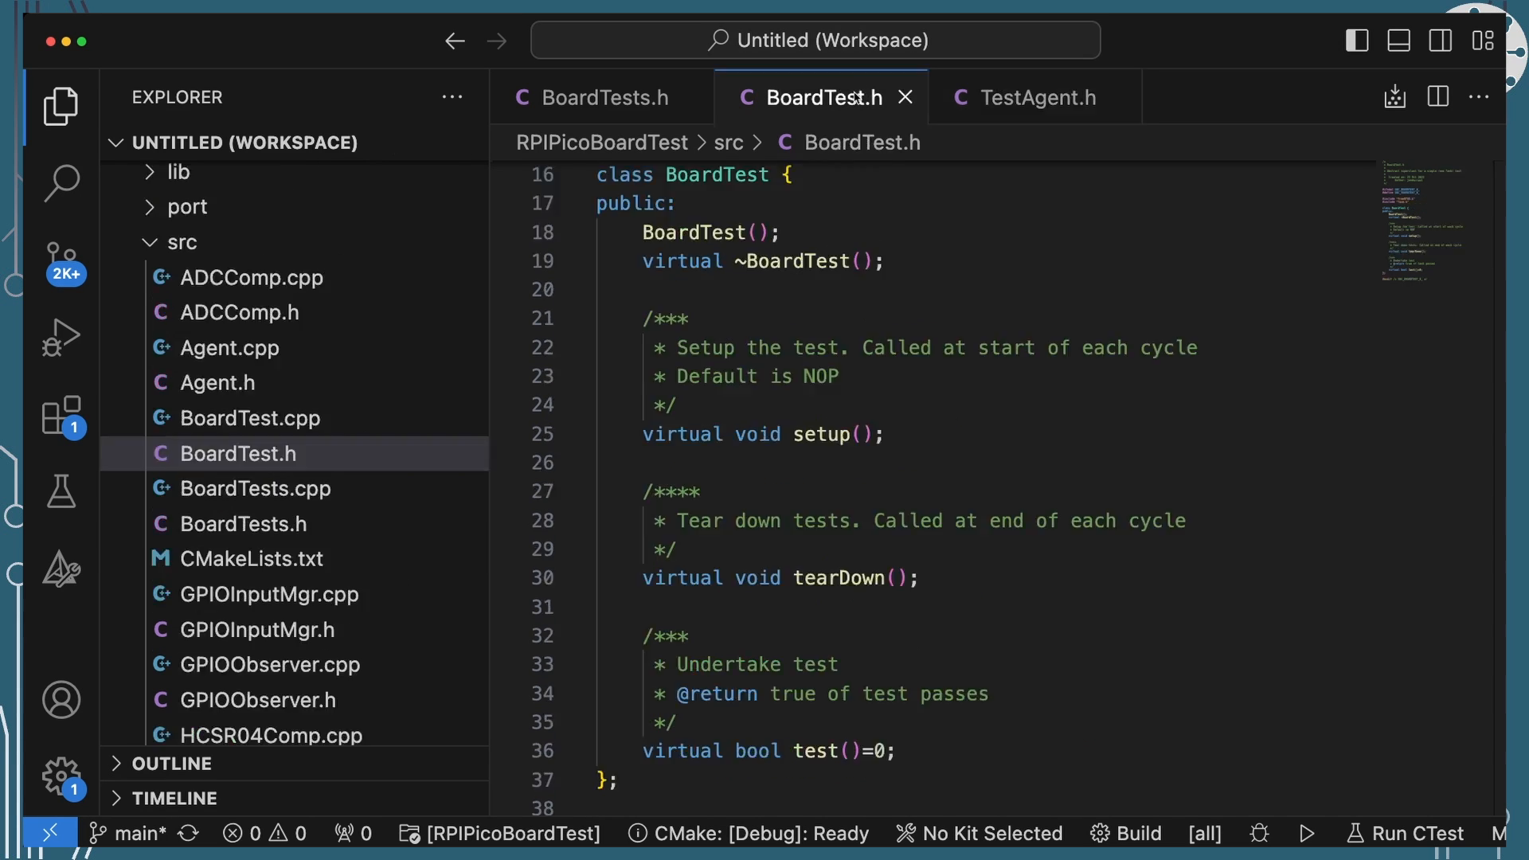
mouse_move(853, 98)
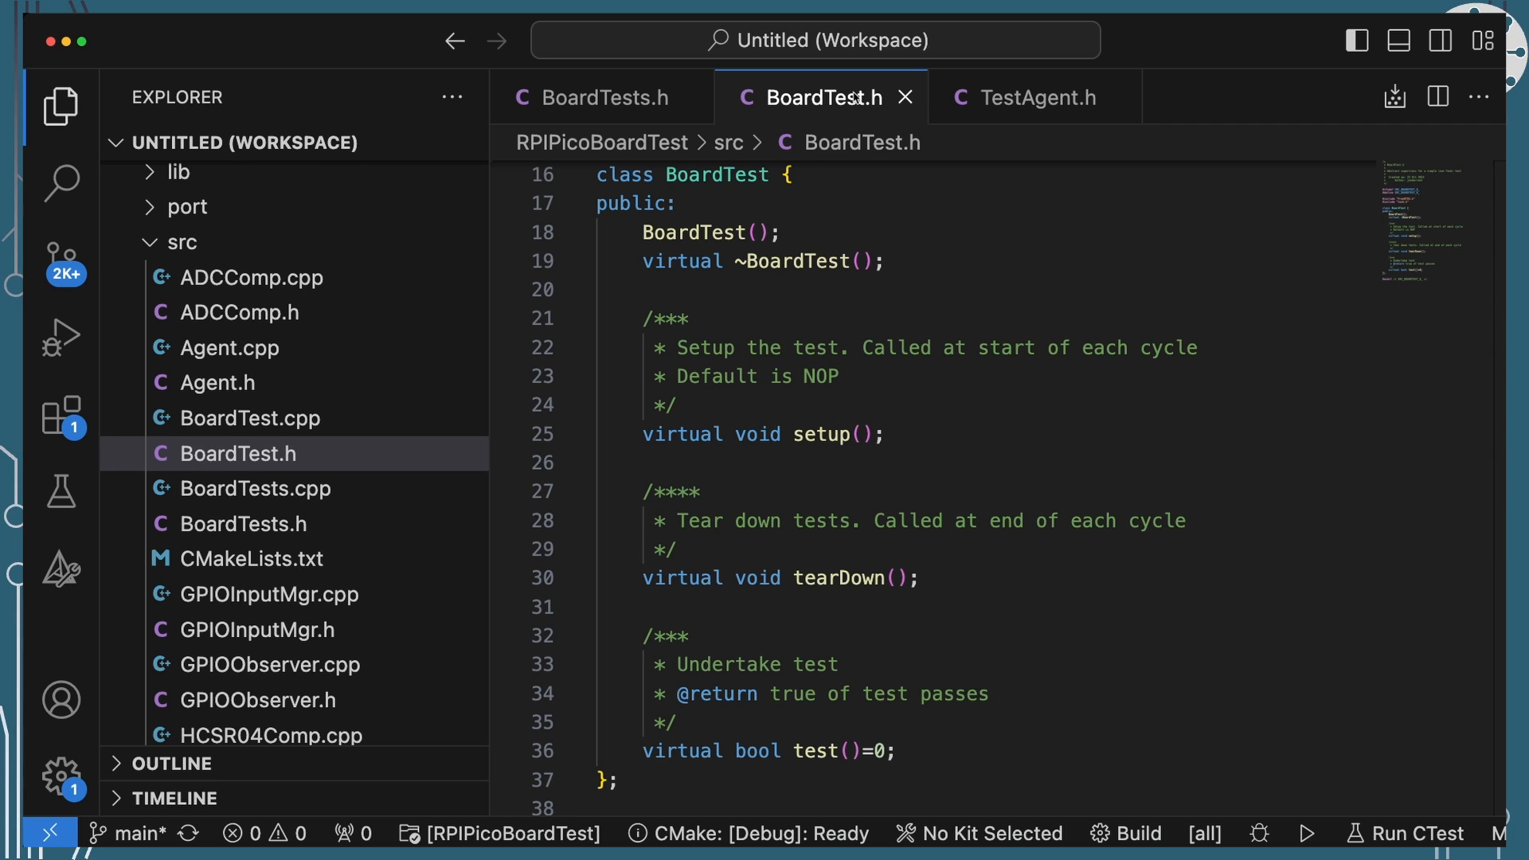
mouse_move(756, 164)
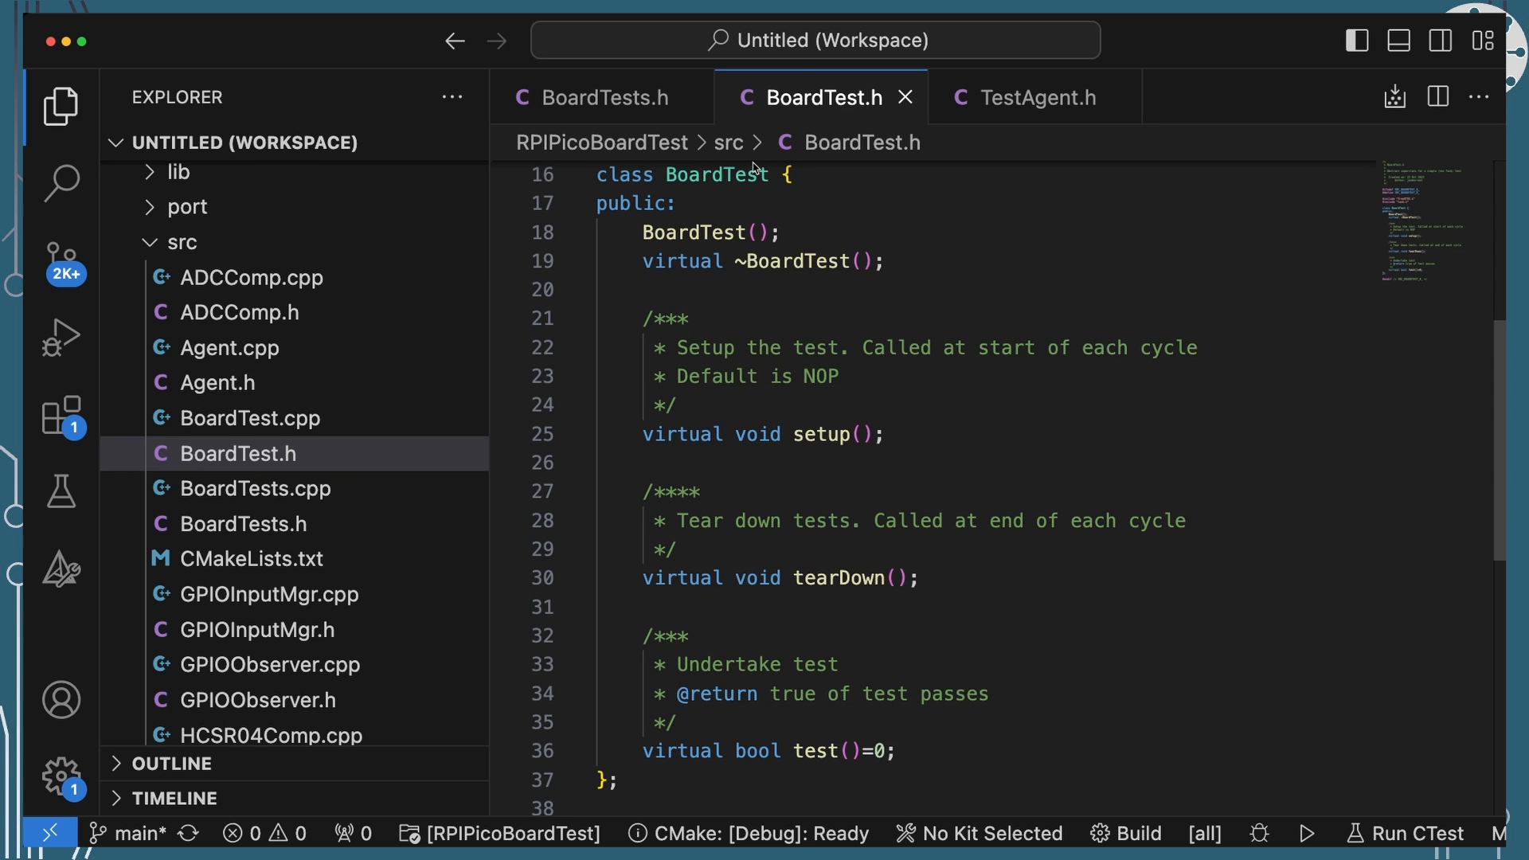
click(772, 607)
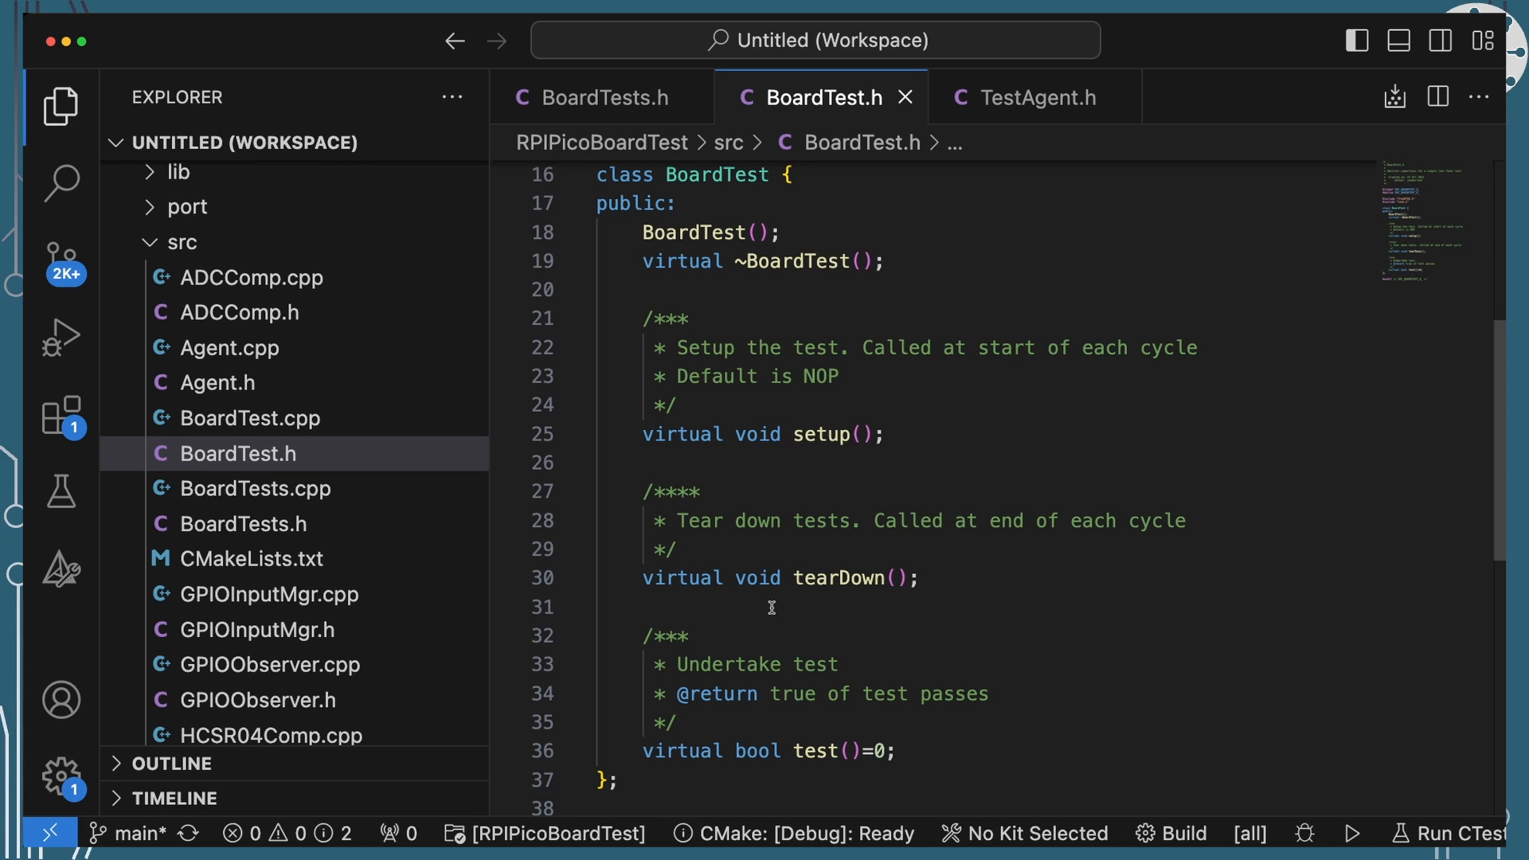
mouse_move(220, 555)
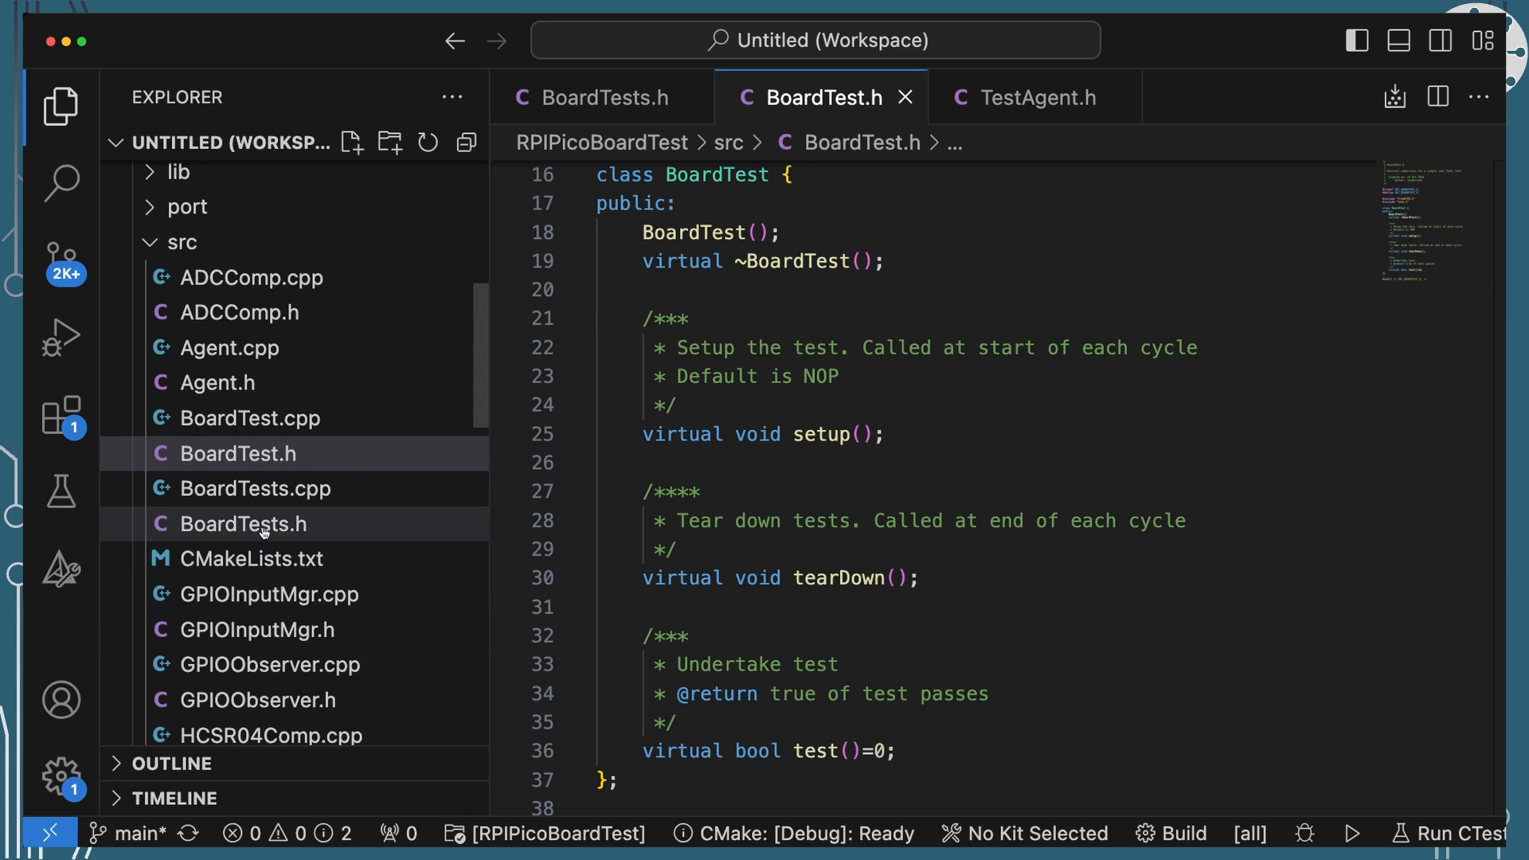
mouse_move(267, 545)
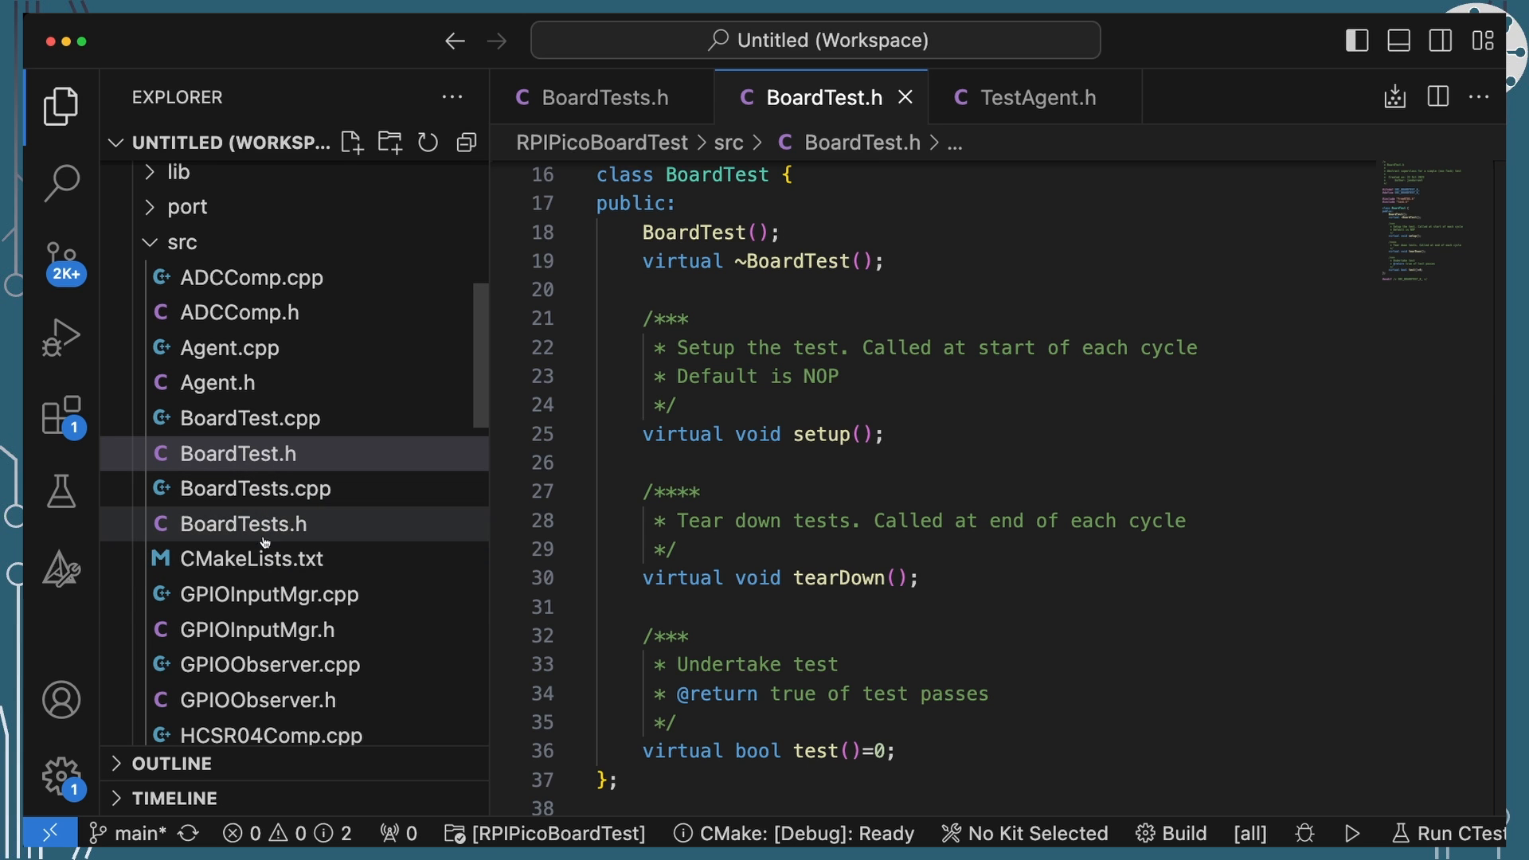
scroll(down, 3)
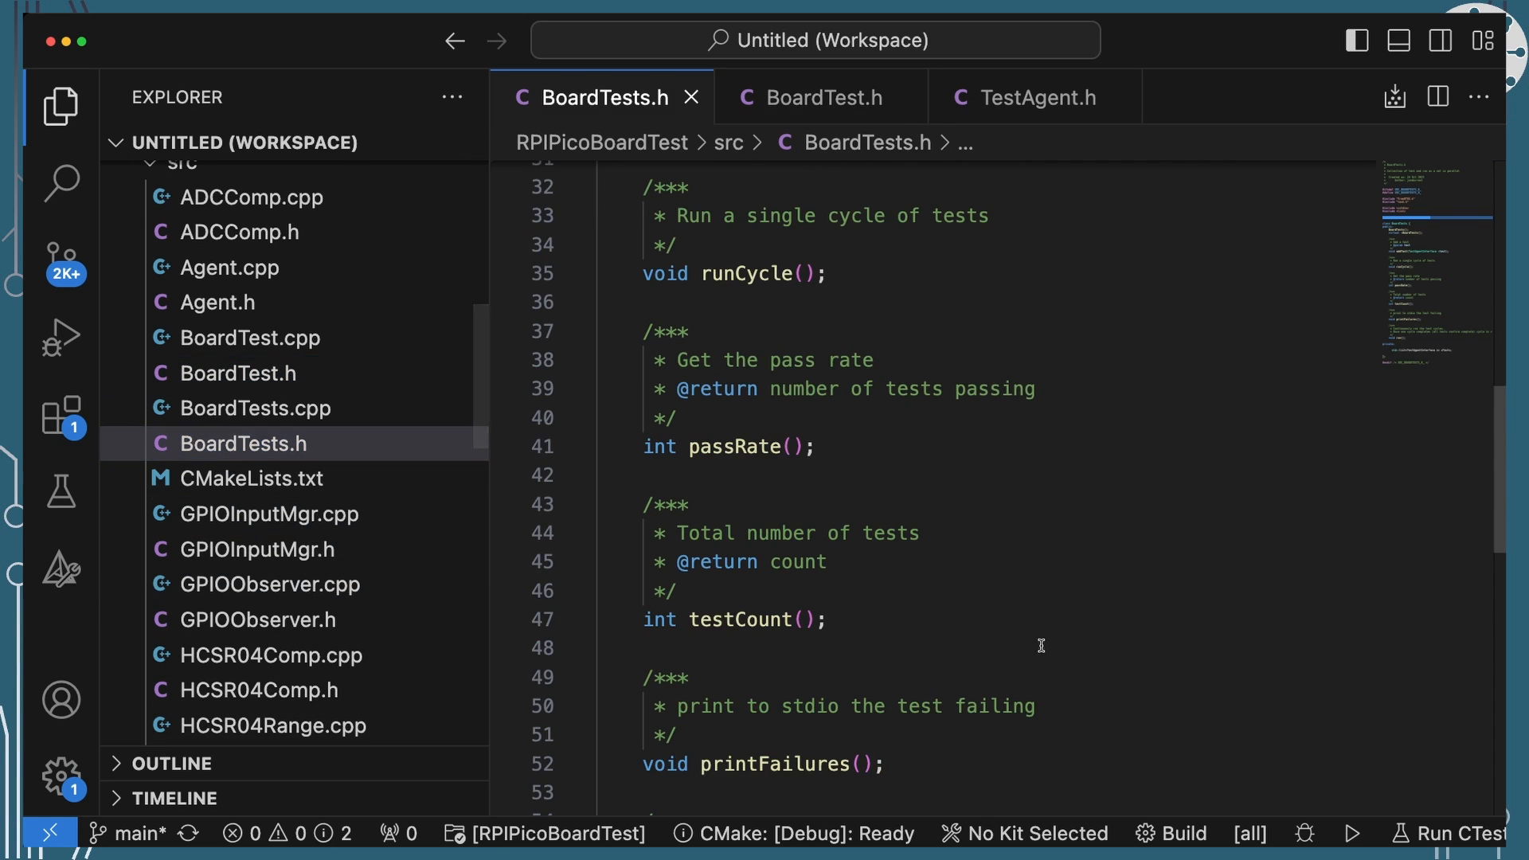
Scroll through BoardTests.h from addTest and runCycle down to the run() declaration
scroll(up, 3)
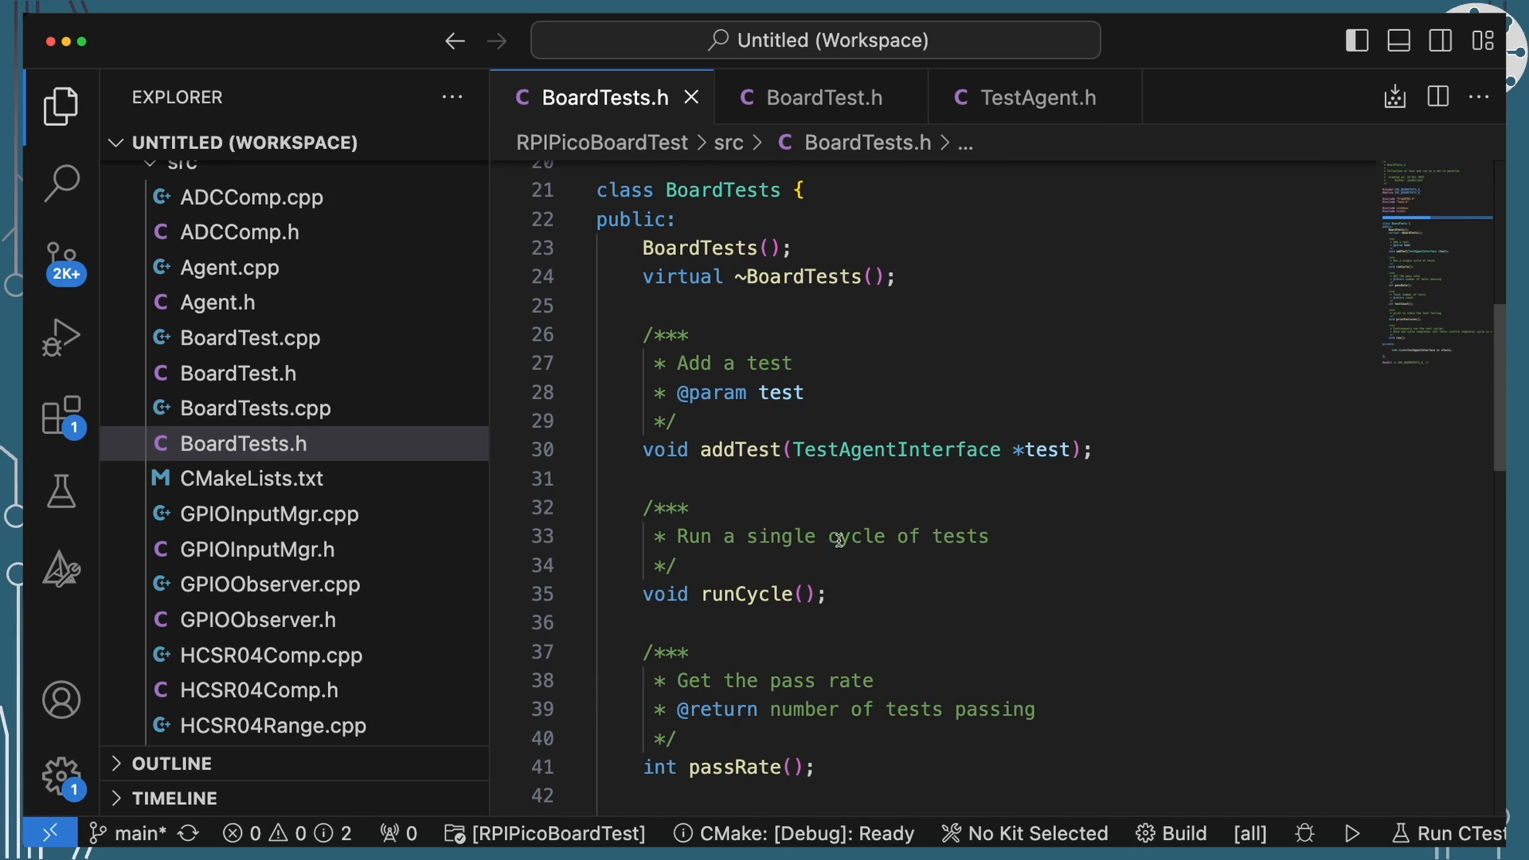
mouse_move(871, 479)
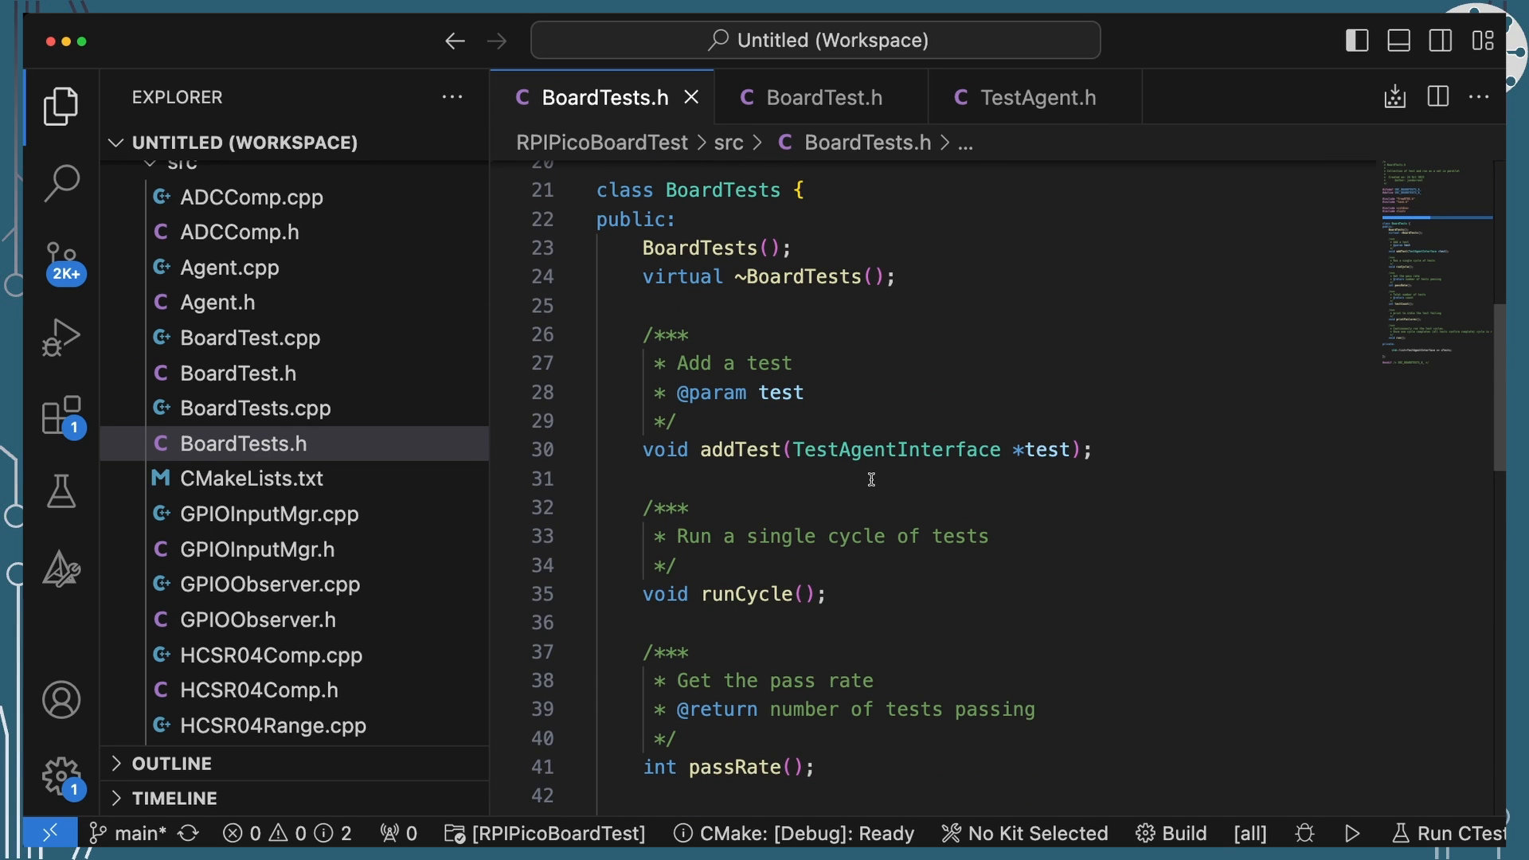
mouse_move(882, 499)
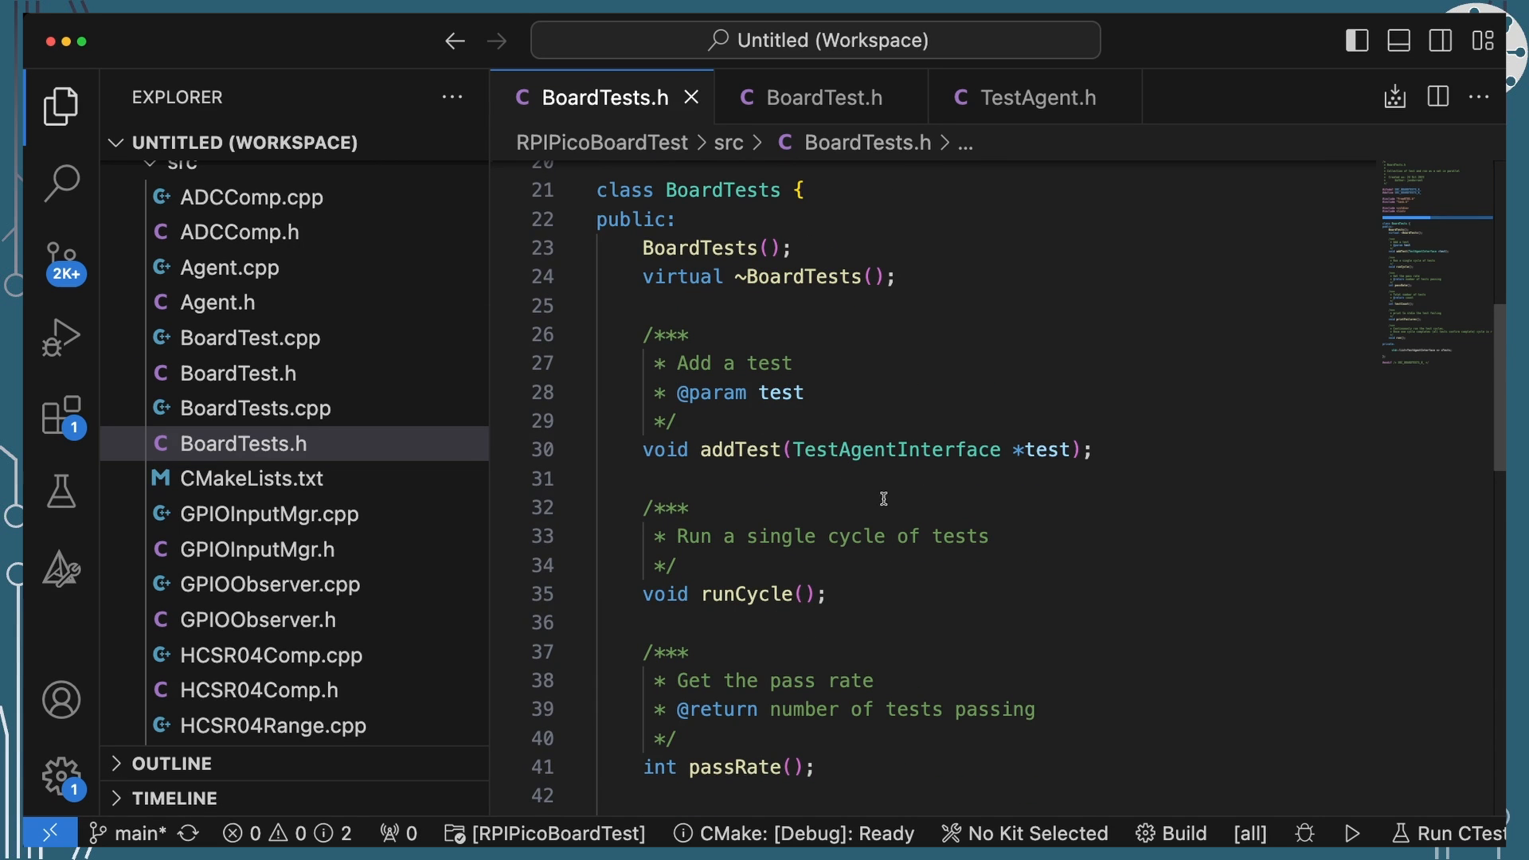
scroll(down, 3)
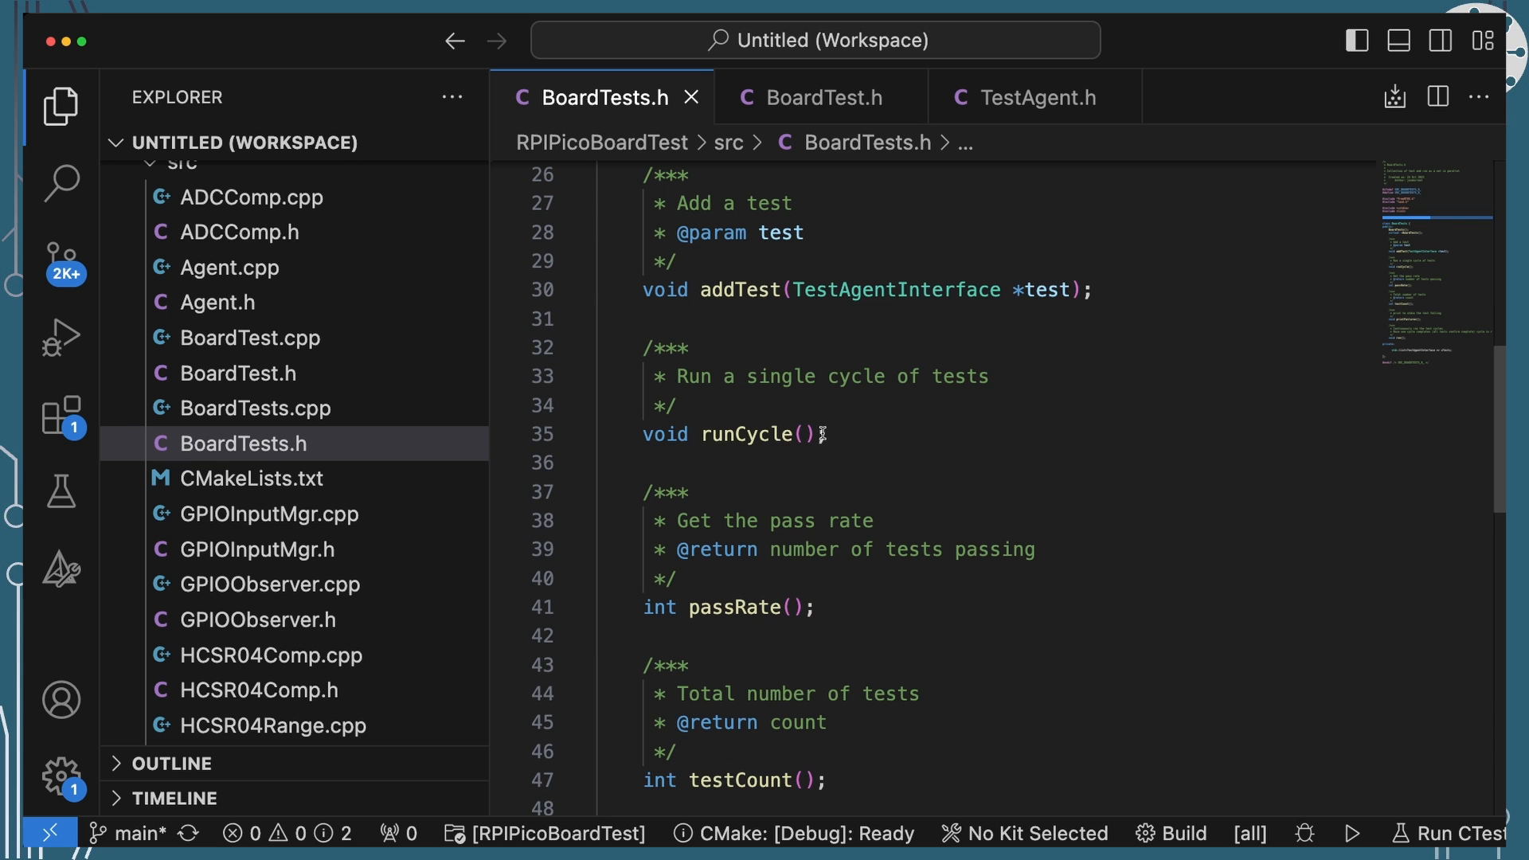
scroll(down, 3)
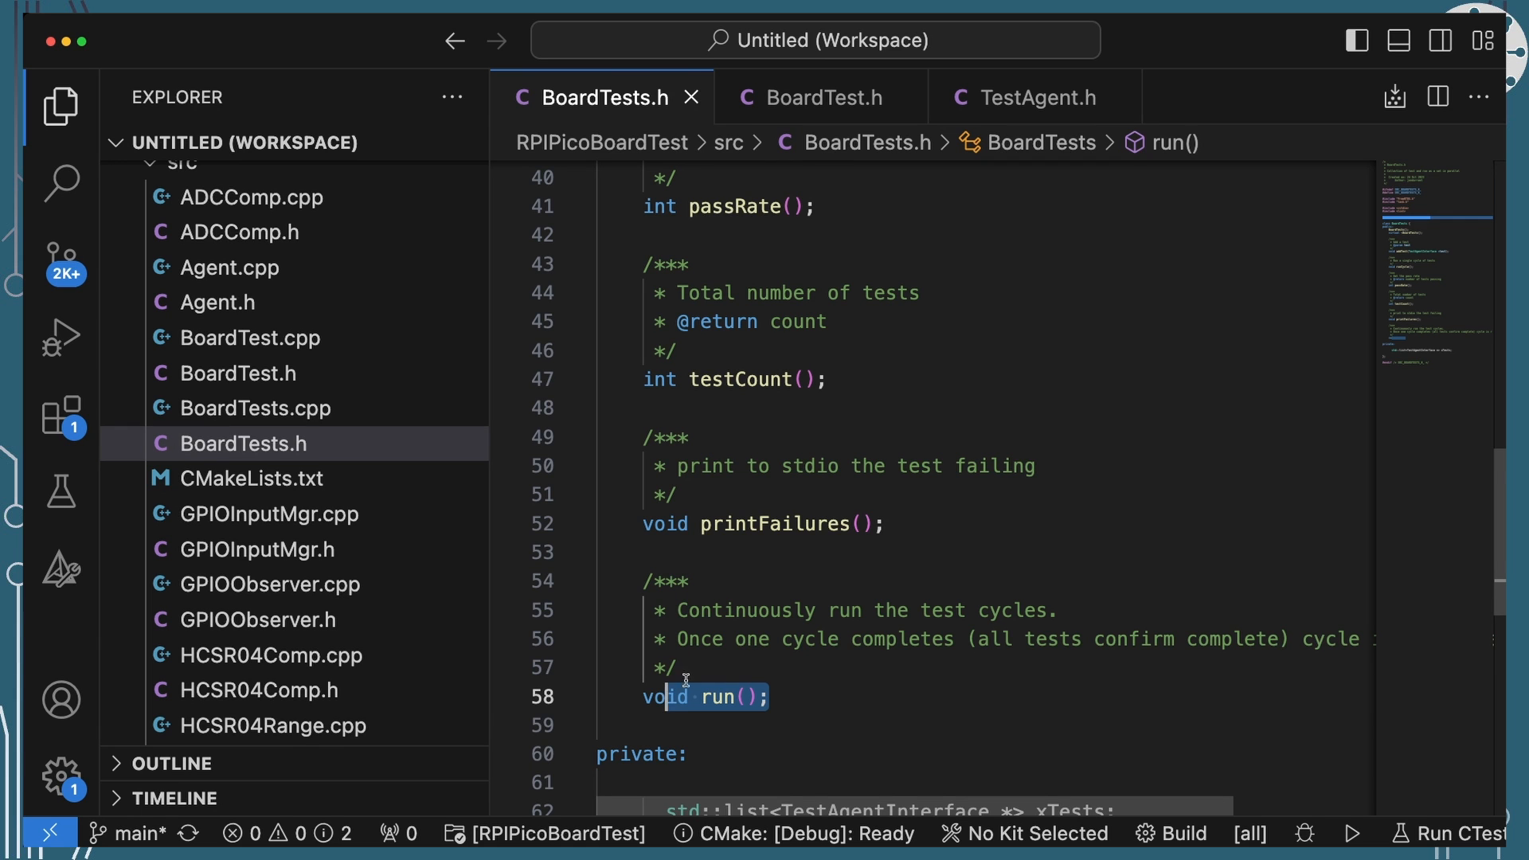
scroll(down, 3)
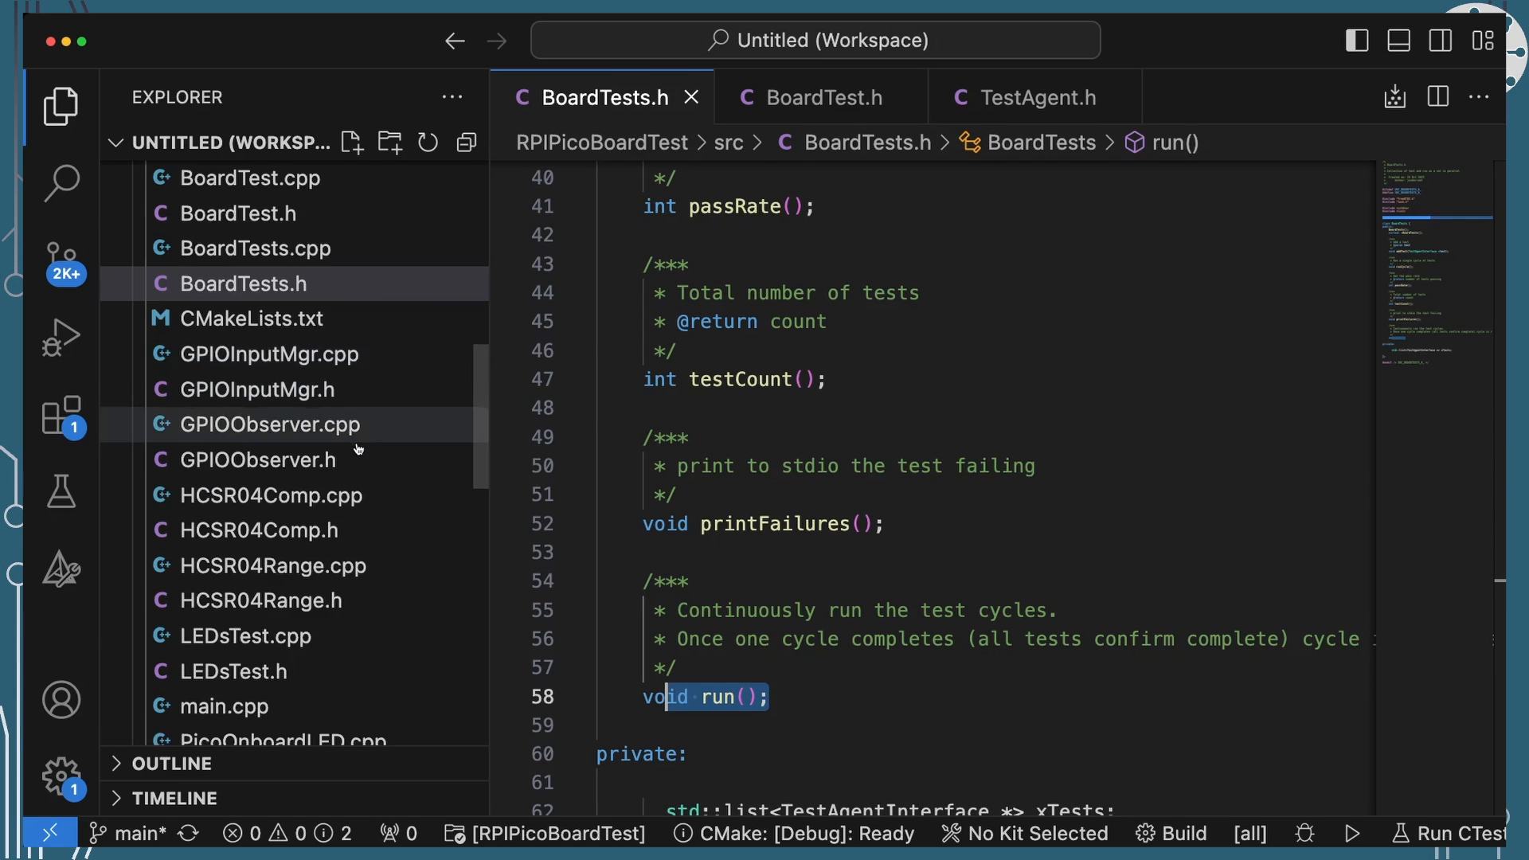
scroll(down, 3)
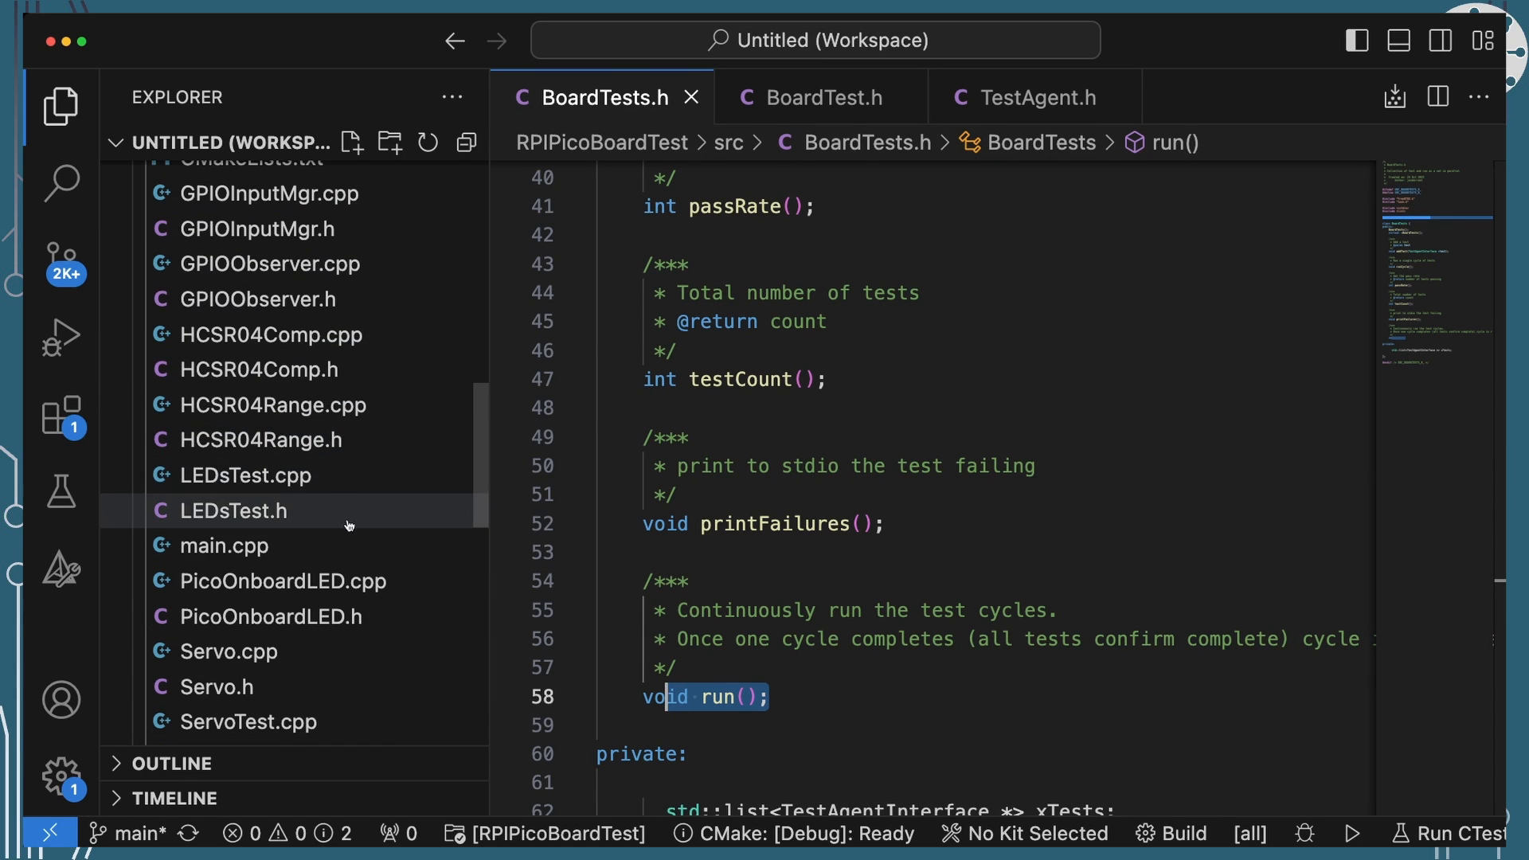